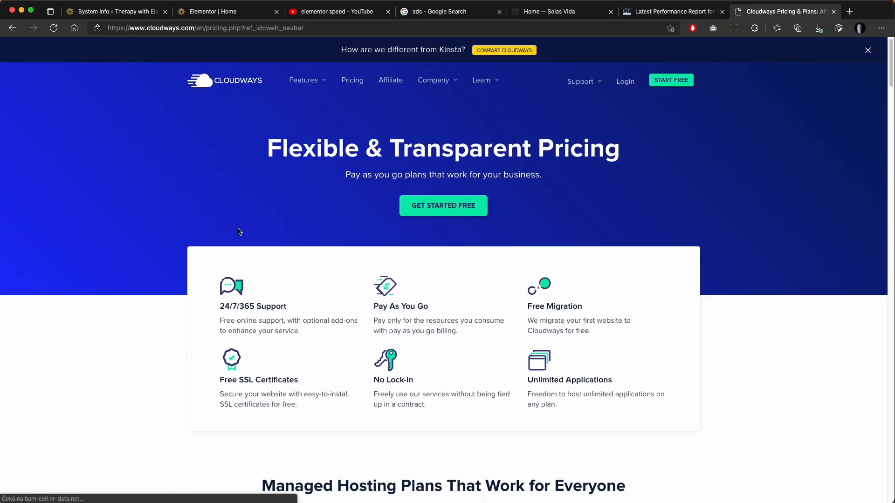
- Scroll through the Cloudways pricing page to review the DigitalOcean plans
scroll("down", 3)
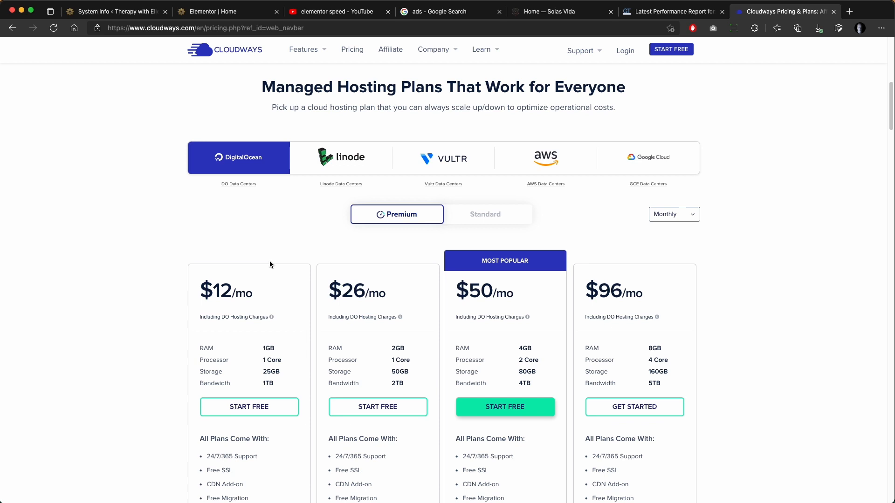
scroll("down", 3)
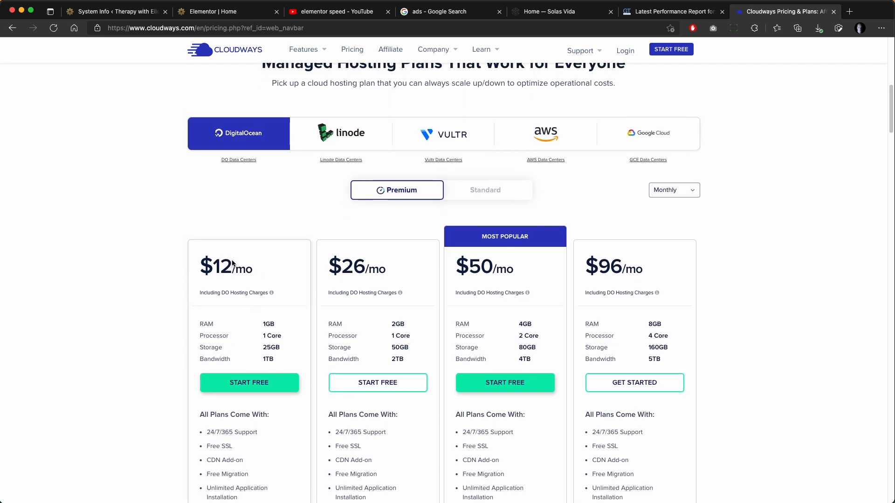
scroll("down", 3)
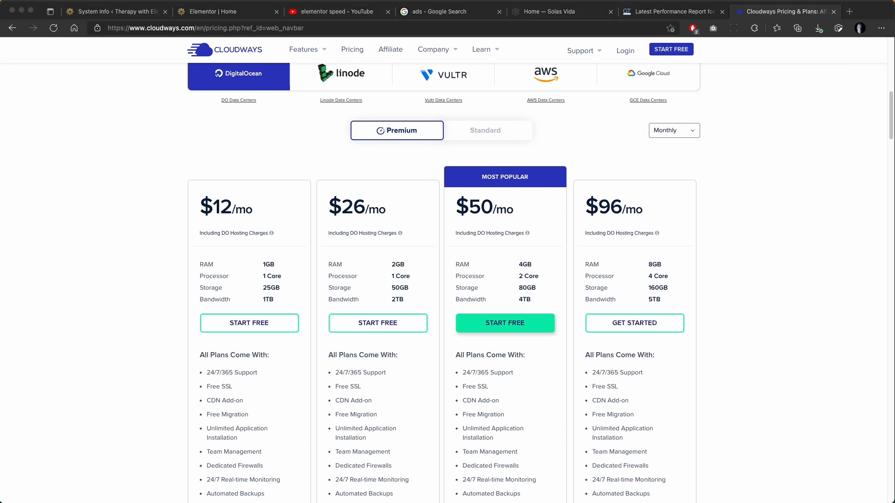
mouse_move(265, 250)
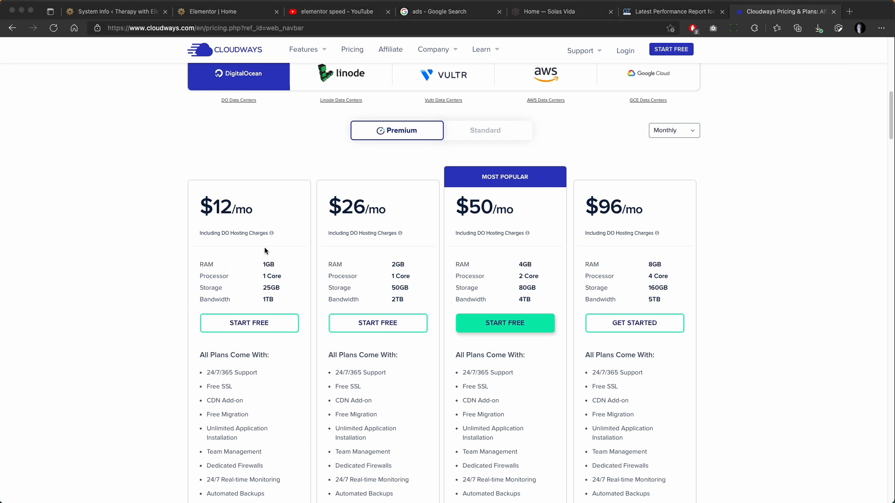
scroll("down", 3)
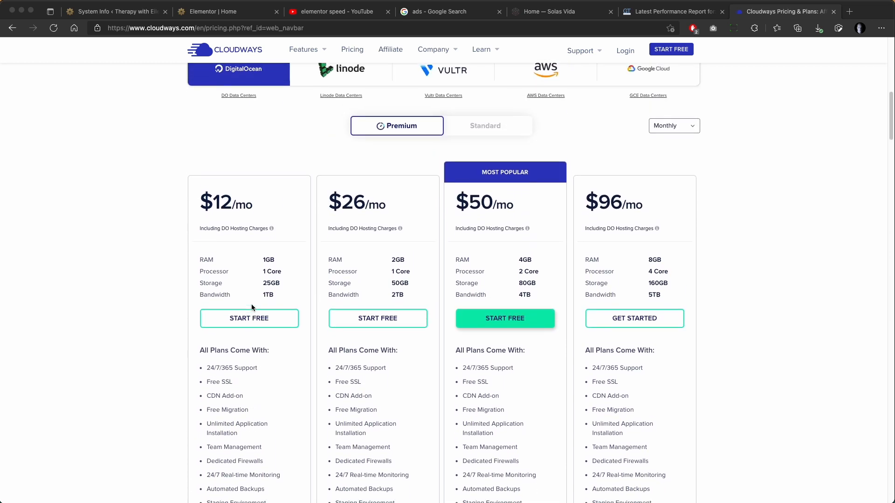
scroll("down", 3)
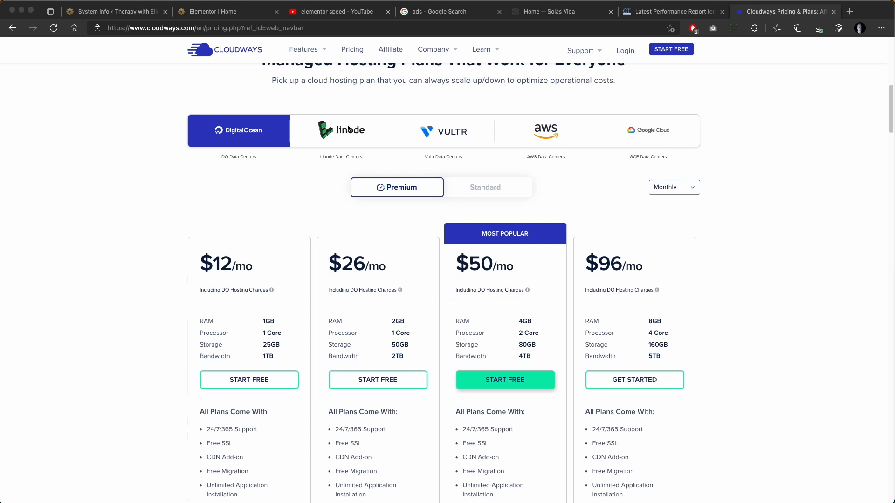
mouse_move(239, 143)
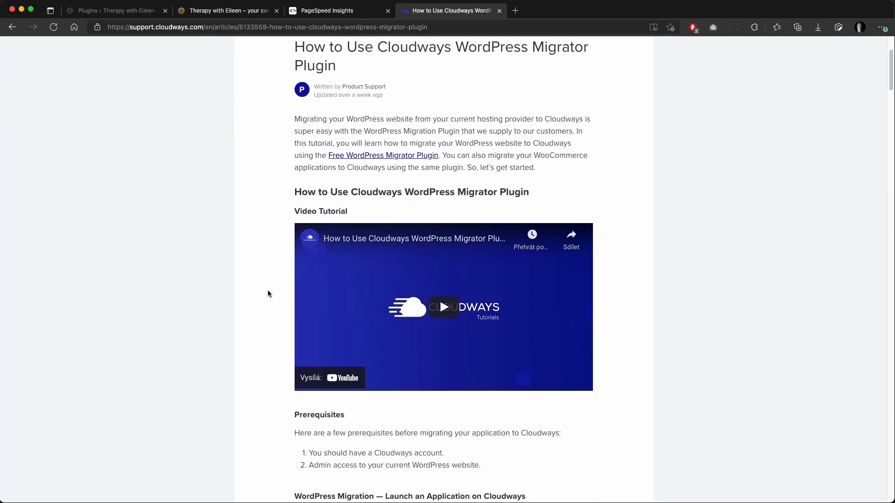
- Show the Vultr-hosted plan prices, then return to the WordPress admin Themes page
left_click(444, 307)
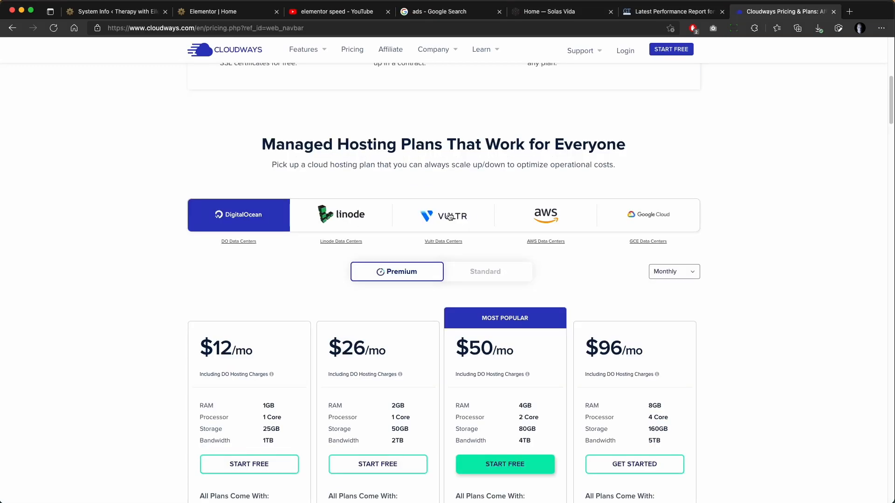
left_click(443, 216)
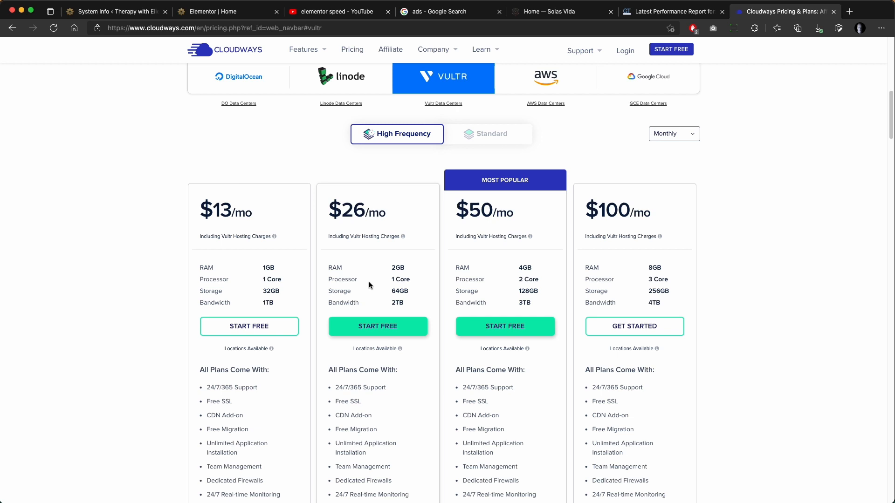
left_click(114, 12)
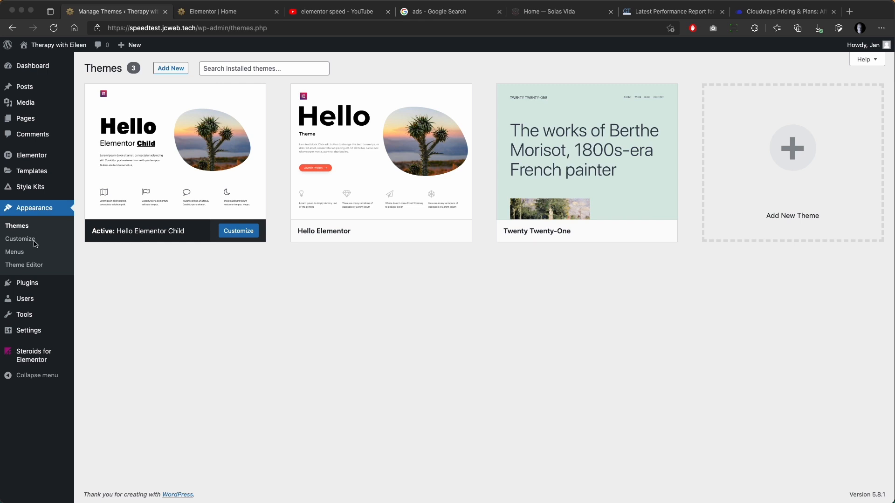
- Review the child theme's functions.php image-dimension snippets in the Theme Editor
left_click(25, 264)
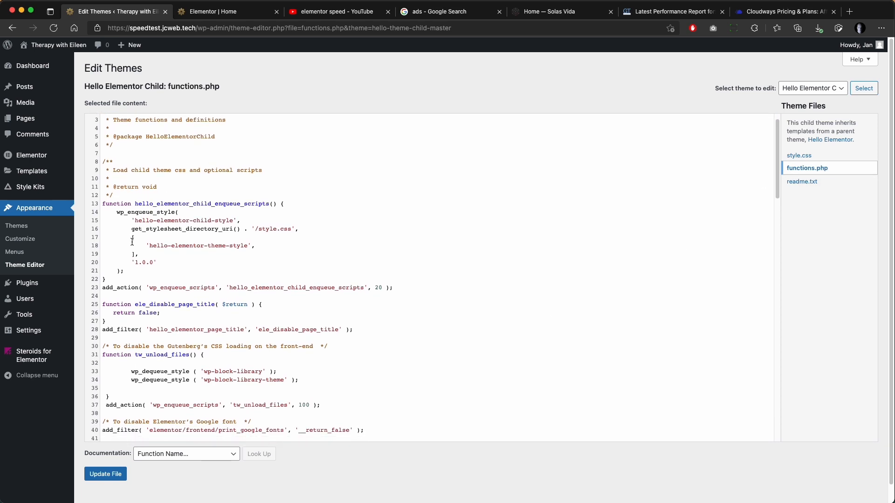
scroll("down", 3)
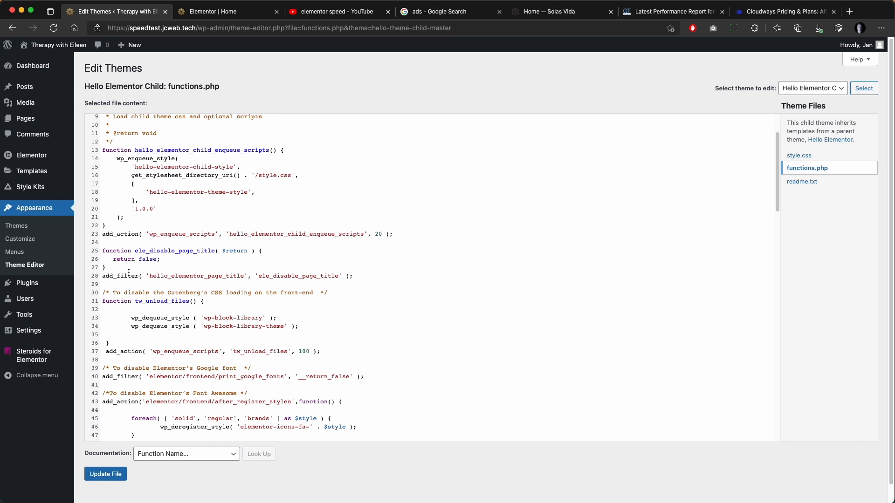
scroll("down", 3)
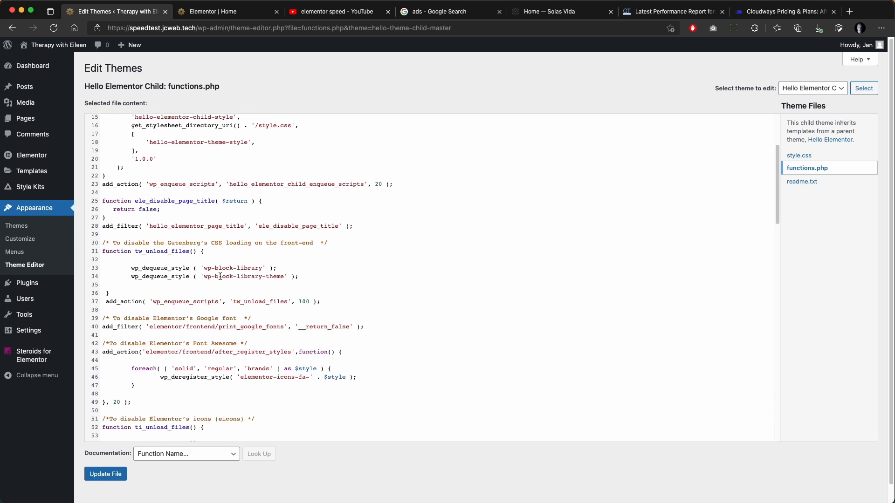
scroll("down", 3)
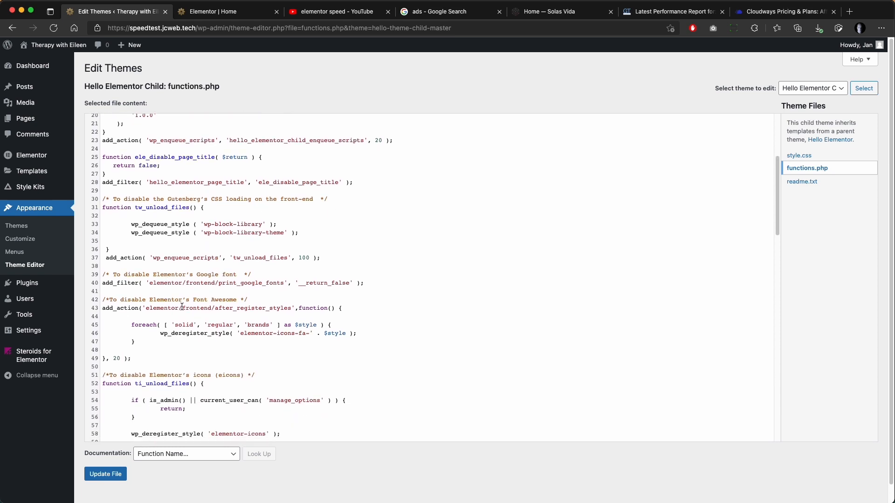
scroll("down", 3)
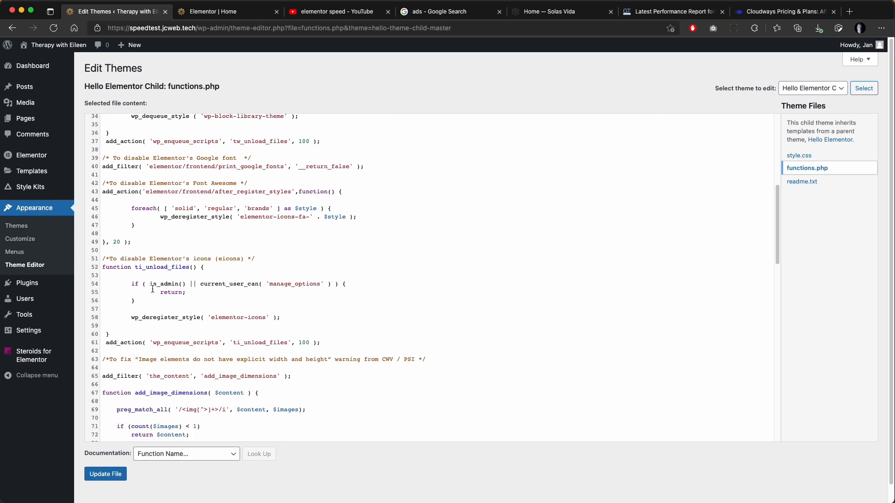
scroll("down", 3)
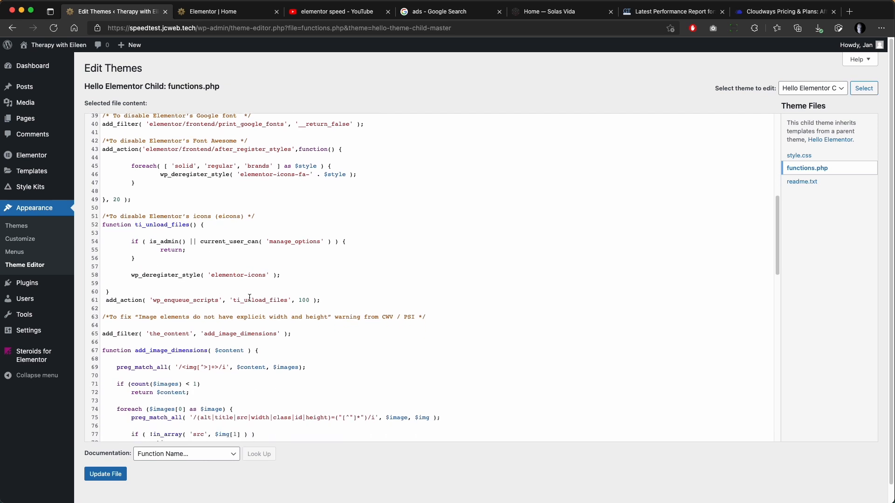
scroll("down", 3)
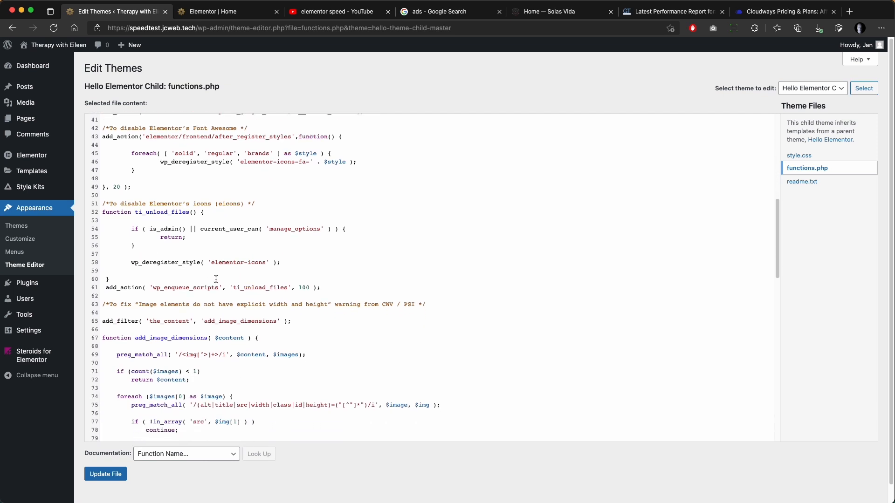
scroll("down", 3)
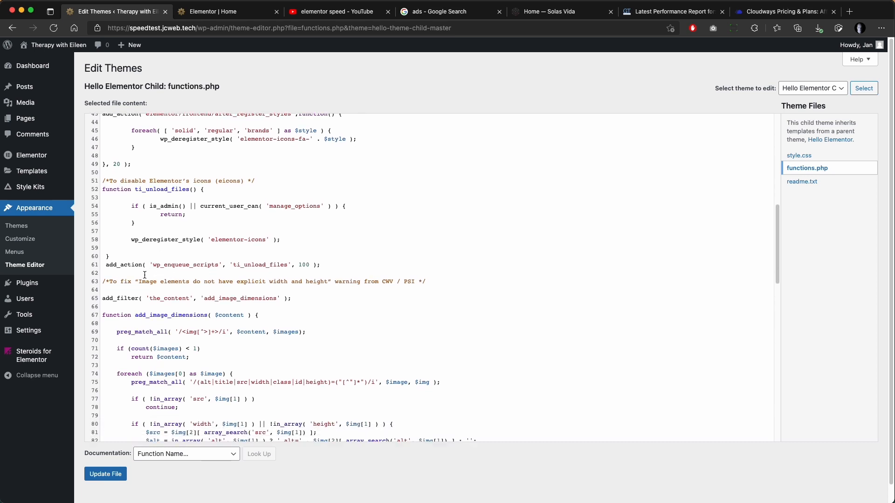
scroll("down", 3)
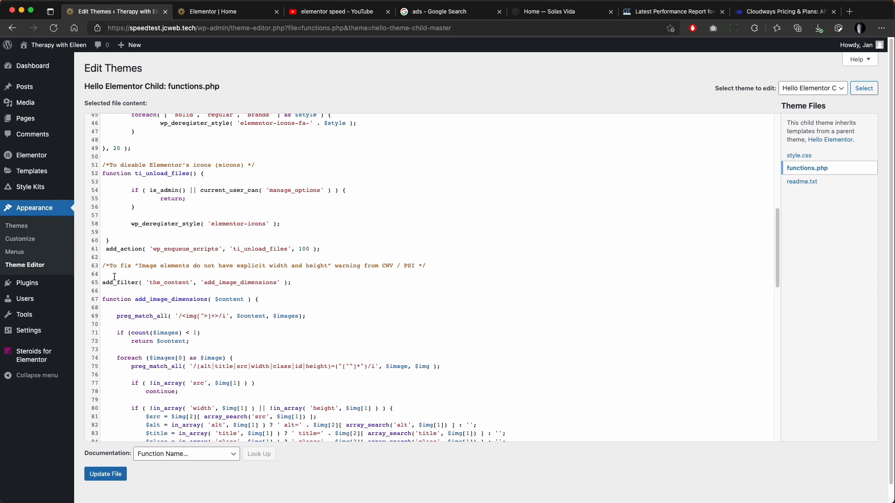
scroll("down", 3)
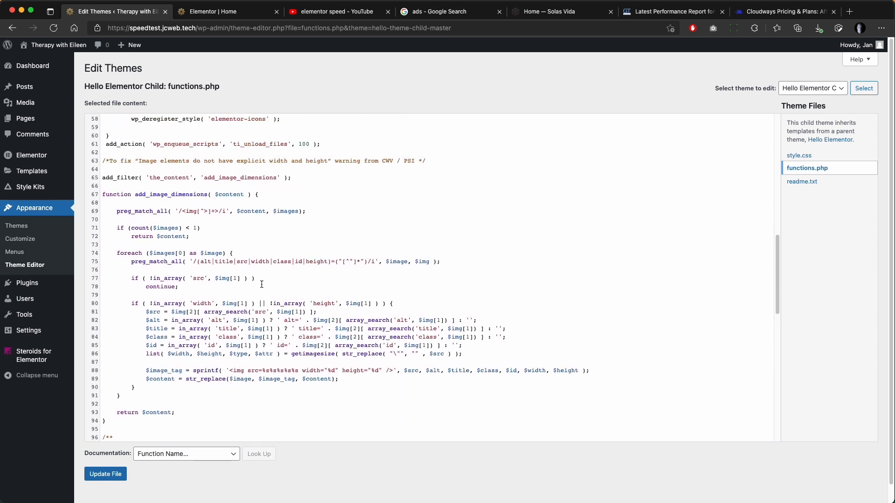
- Walk through the Disable jQuery Migrate and emoji snippets, then bring up the installed plugins list
left_click_drag(138, 161, 370, 161)
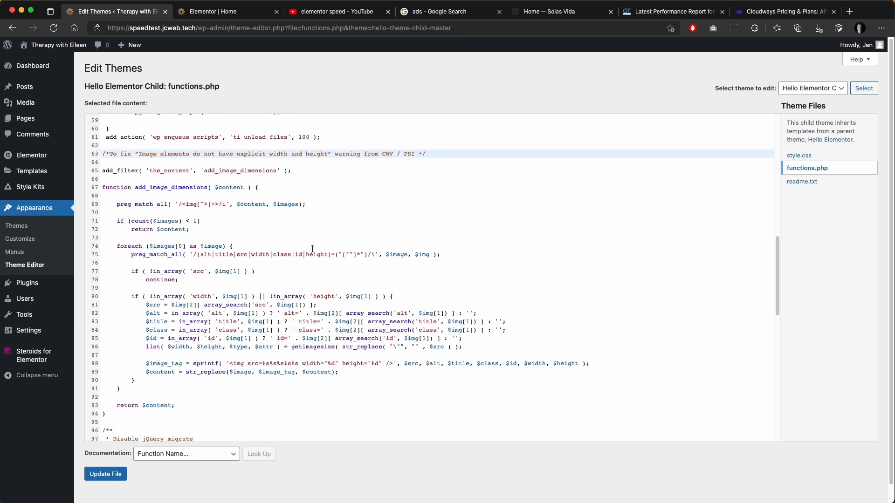
scroll("down", 3)
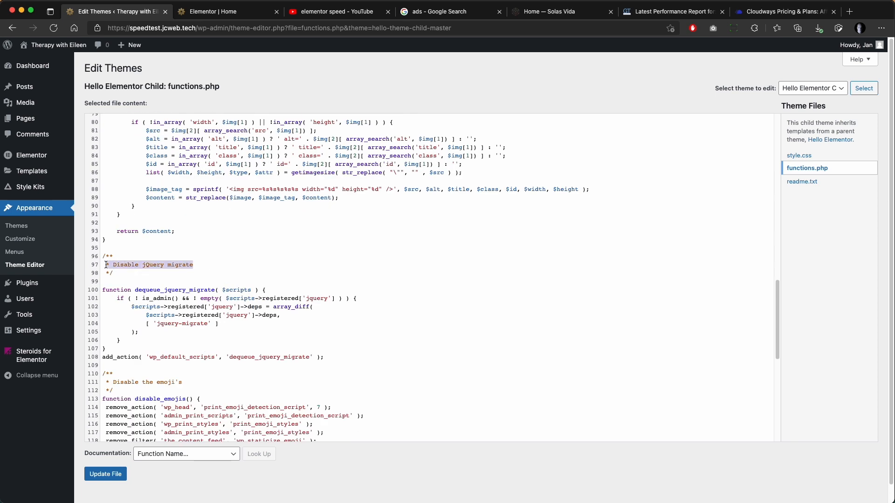
scroll("down", 3)
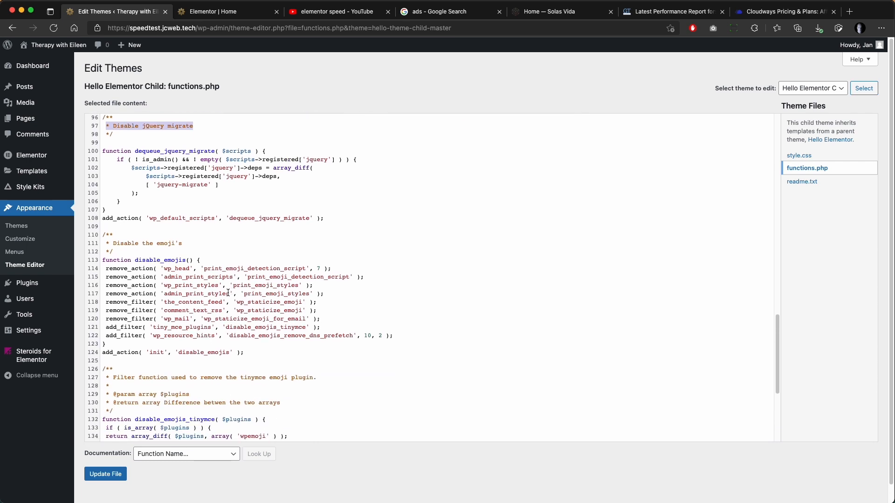
scroll("down", 3)
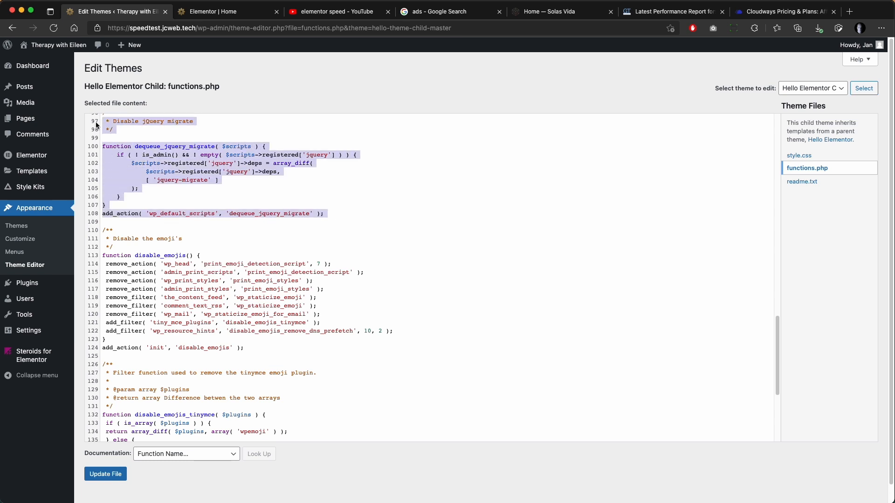
left_click(115, 246)
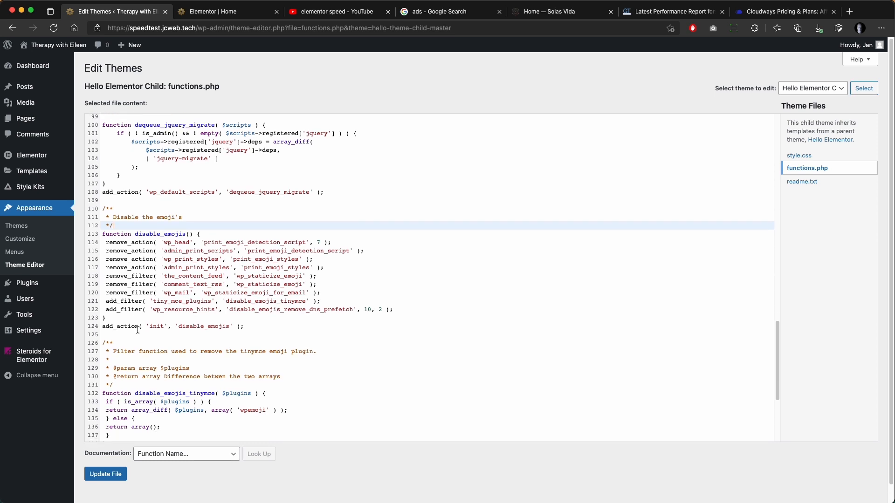
scroll("down", 3)
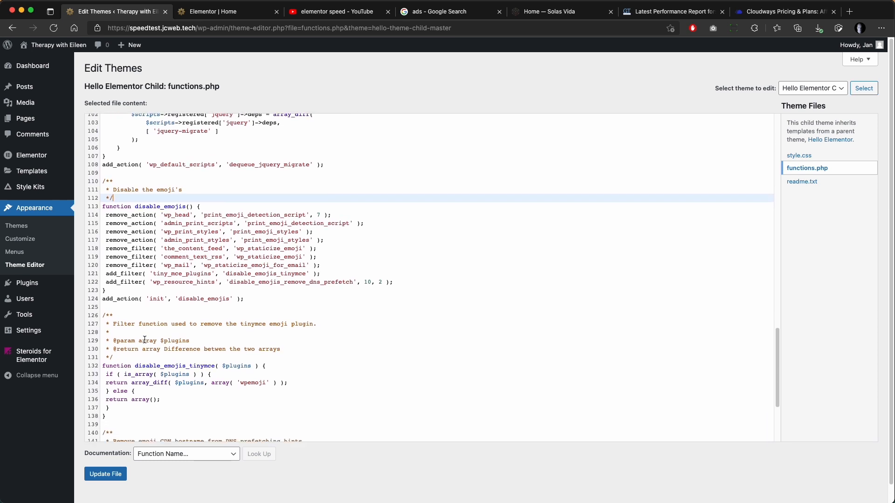
scroll("down", 3)
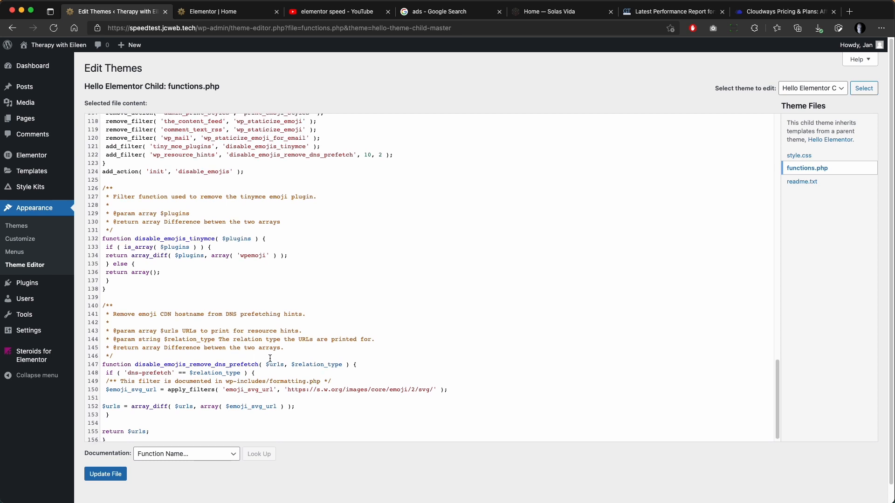
left_click(26, 222)
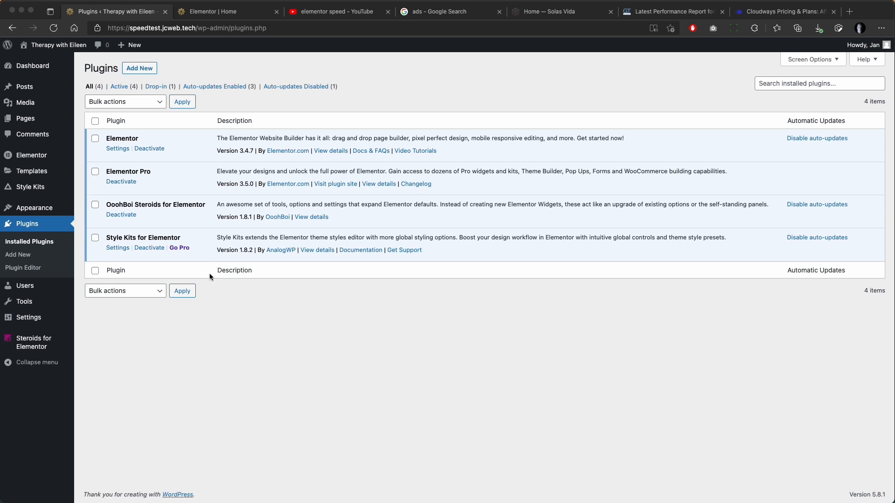
mouse_move(162, 305)
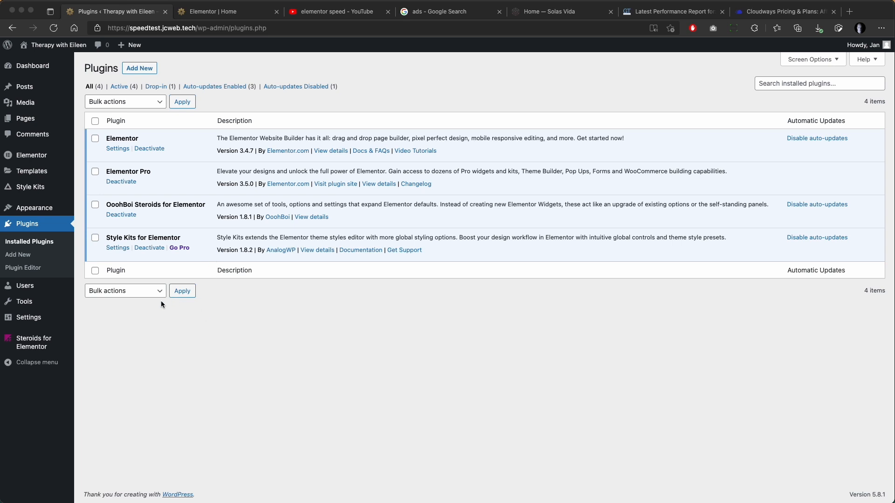
mouse_move(162, 306)
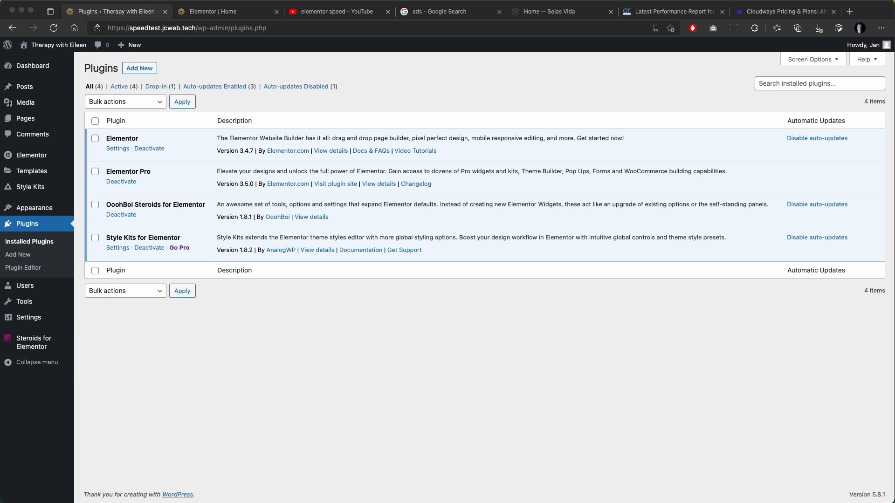
mouse_move(852, 16)
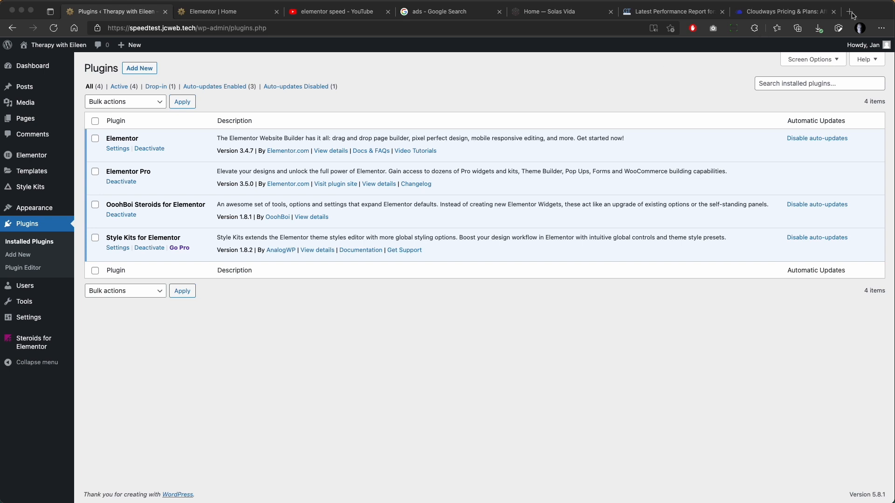
- Review Elementor Pro's yearly pricing tiers, then return to the plugins list and Elementor submenu
left_click(868, 11)
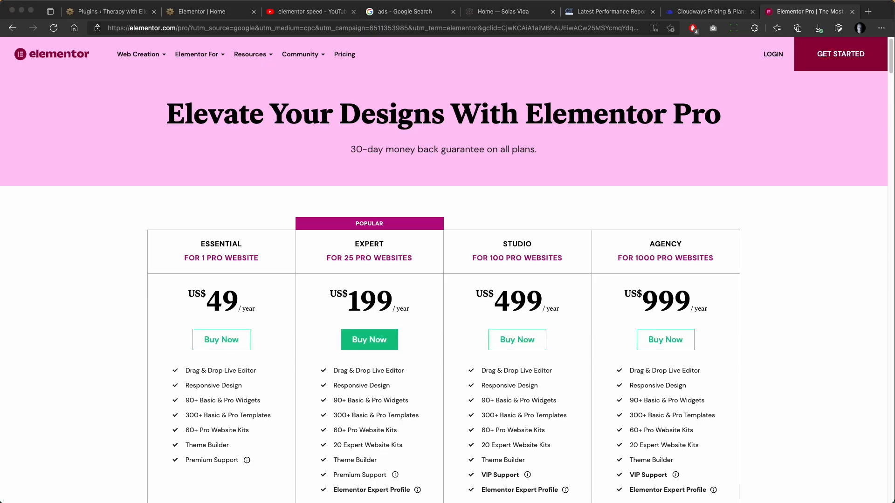
scroll("down", 3)
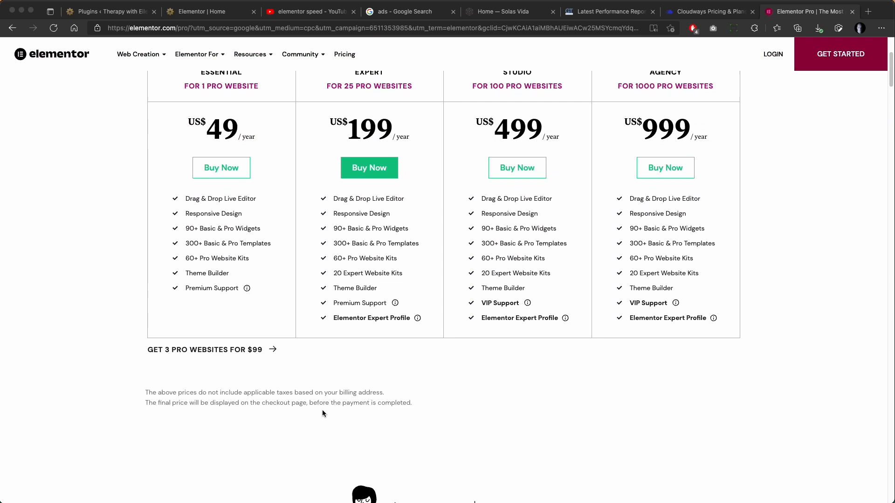
scroll("down", 3)
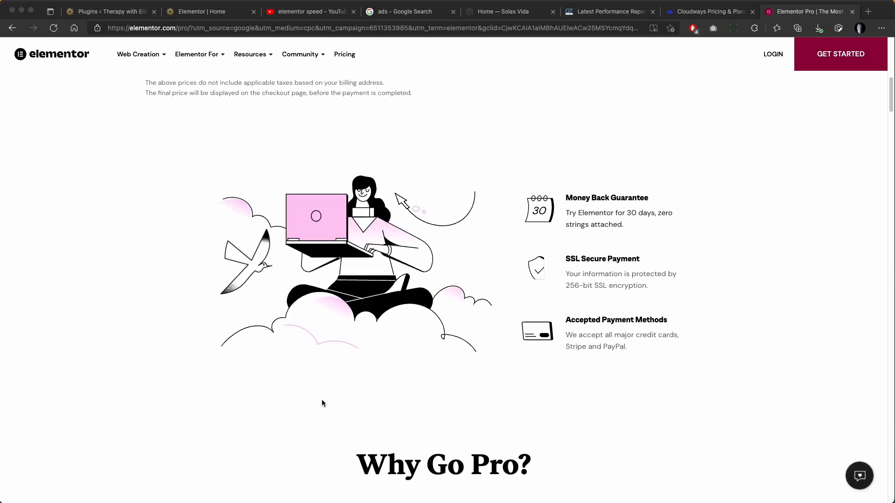
mouse_move(319, 389)
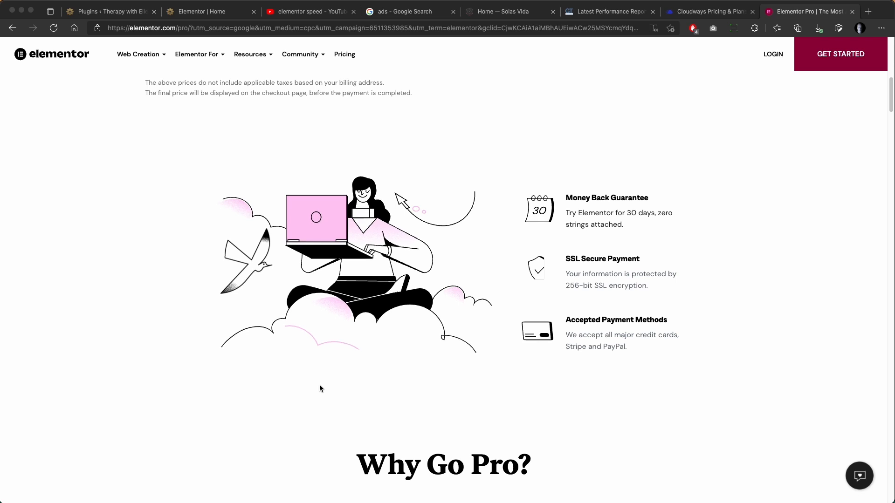
left_click(108, 11)
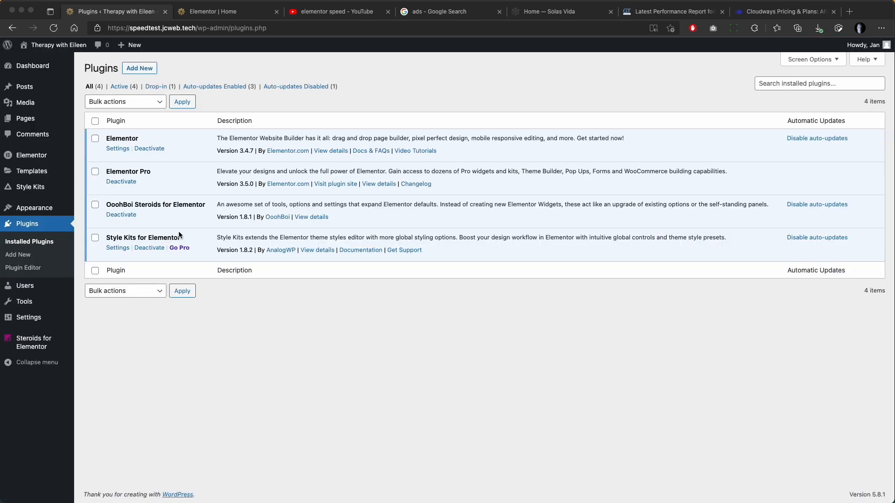
mouse_move(218, 330)
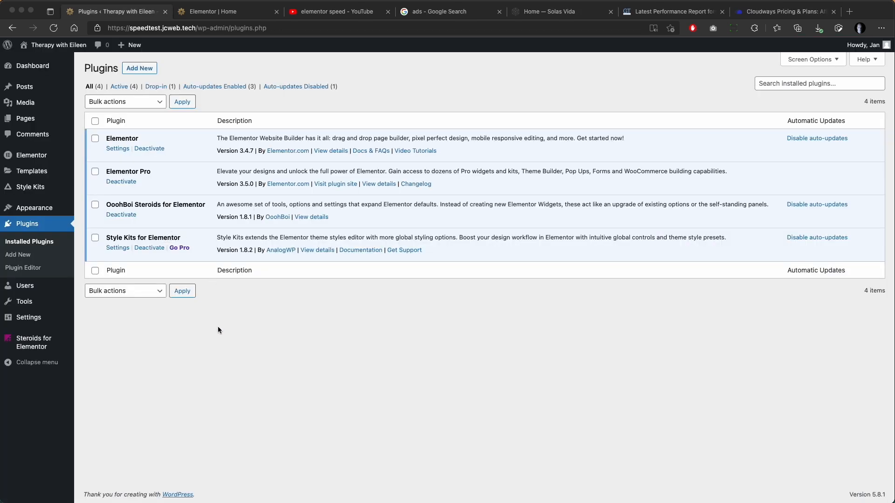
mouse_move(135, 334)
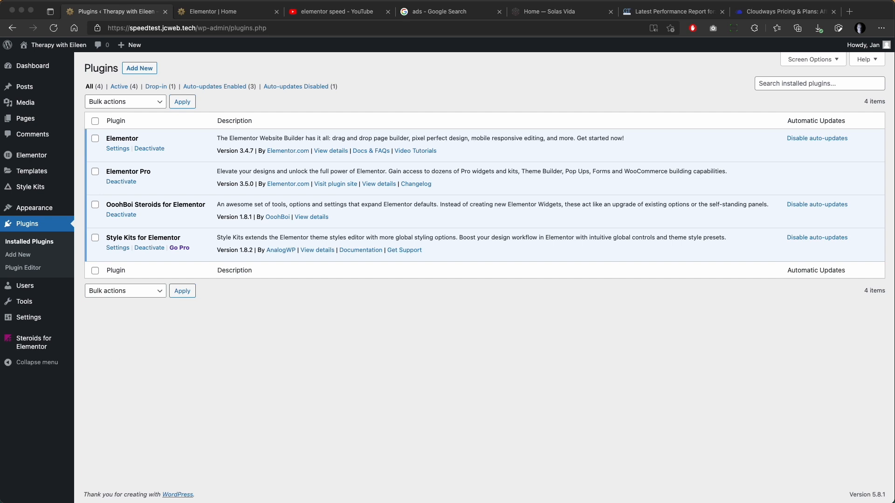
left_click(31, 156)
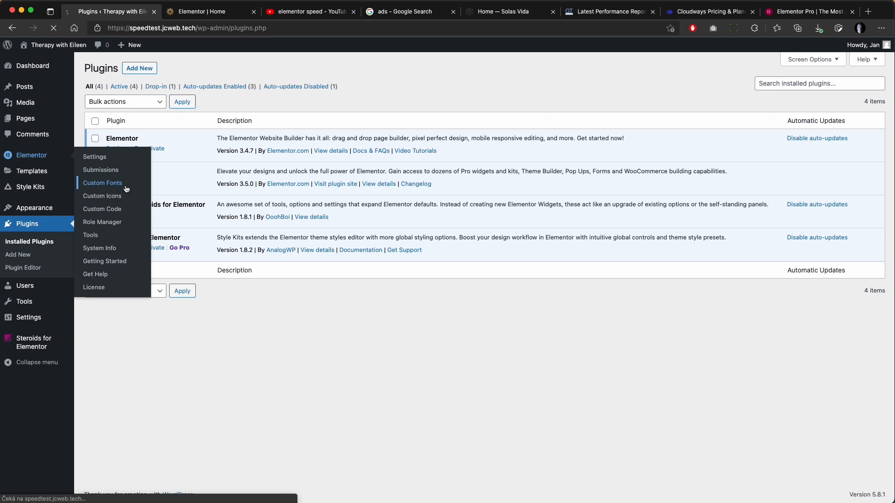
- Show the Global Fonts site settings for the Home page in the Elementor editor
left_click(102, 184)
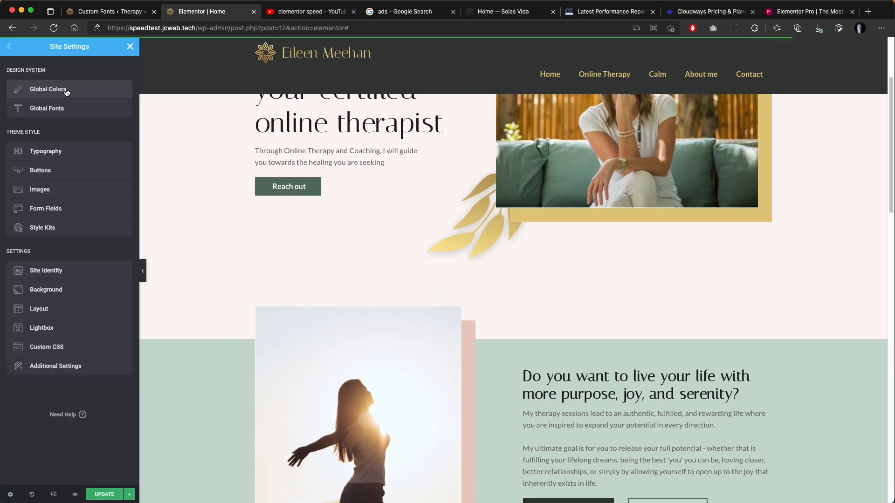
left_click(50, 89)
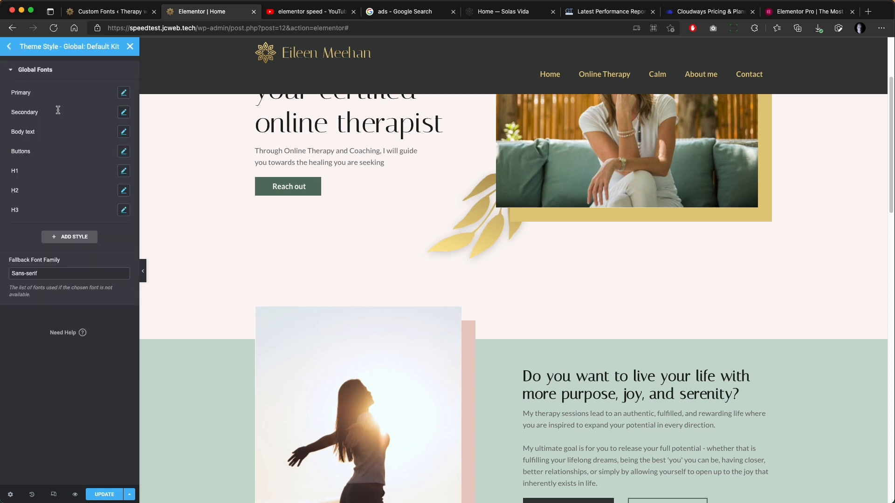
mouse_move(131, 197)
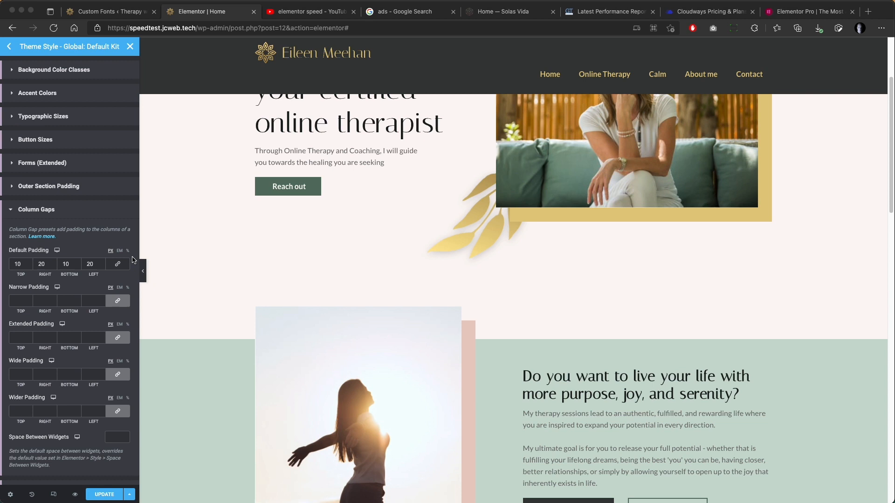
mouse_move(27, 331)
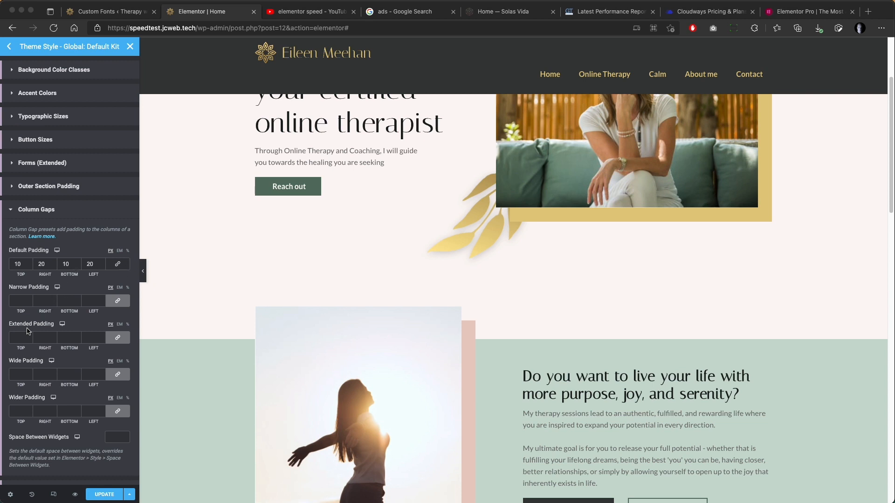
mouse_move(41, 300)
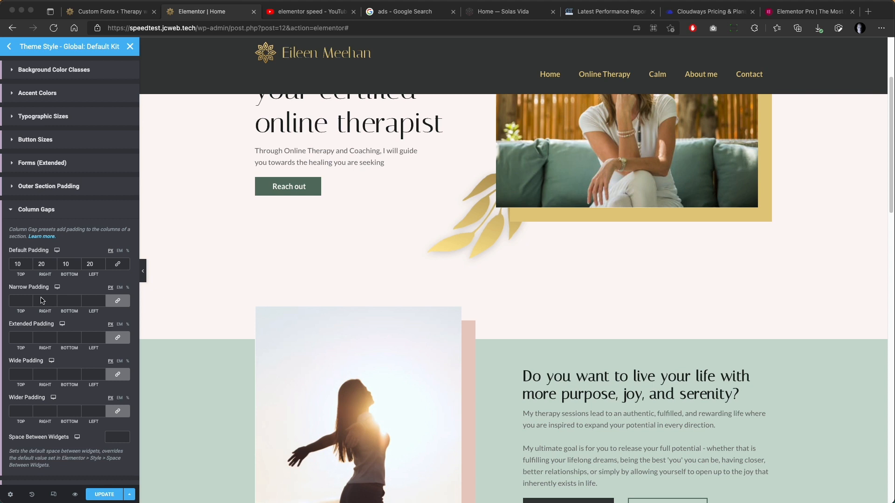
mouse_move(89, 240)
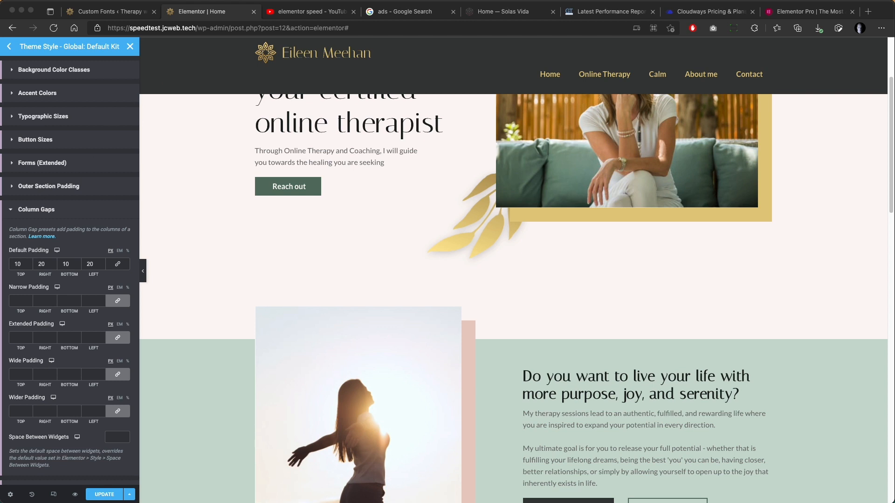
mouse_move(104, 196)
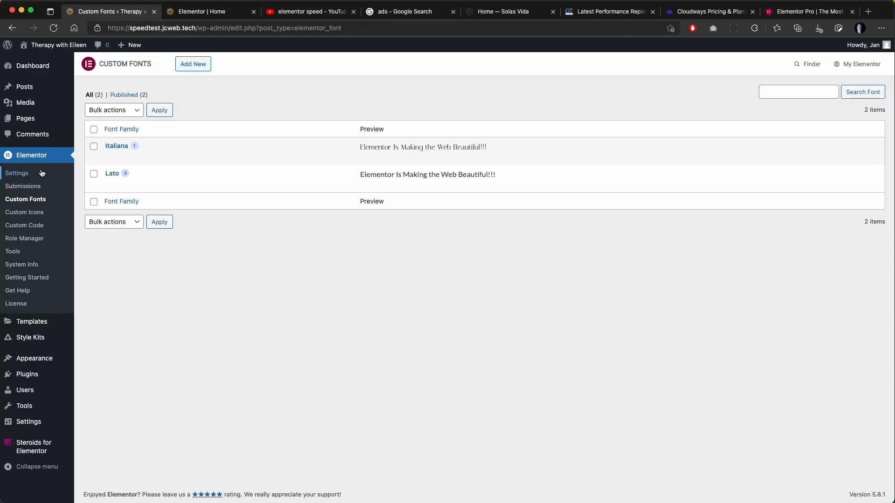
- Review Elementor's Experiments settings, including the Font-Awesome Inline feature
left_click(17, 173)
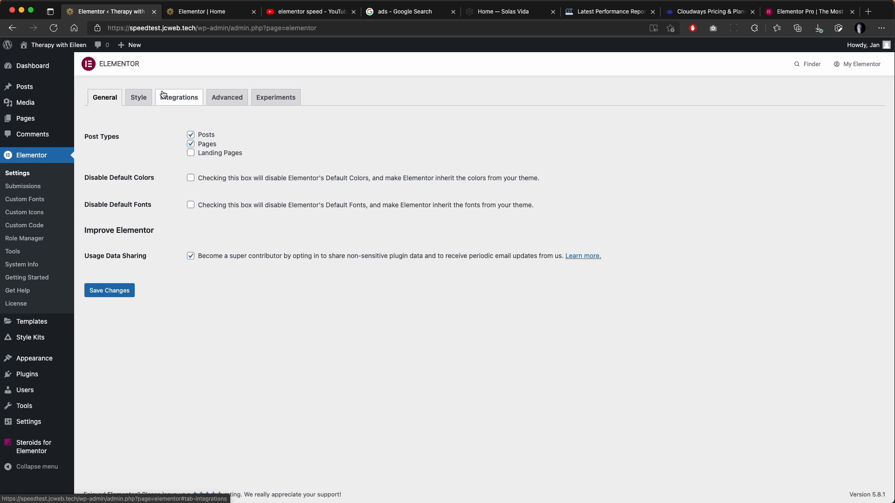
left_click(276, 96)
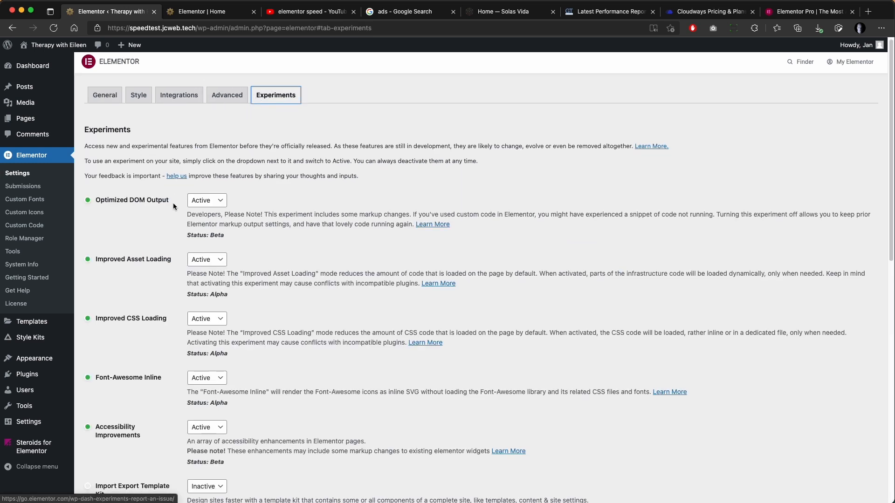
scroll("down", 3)
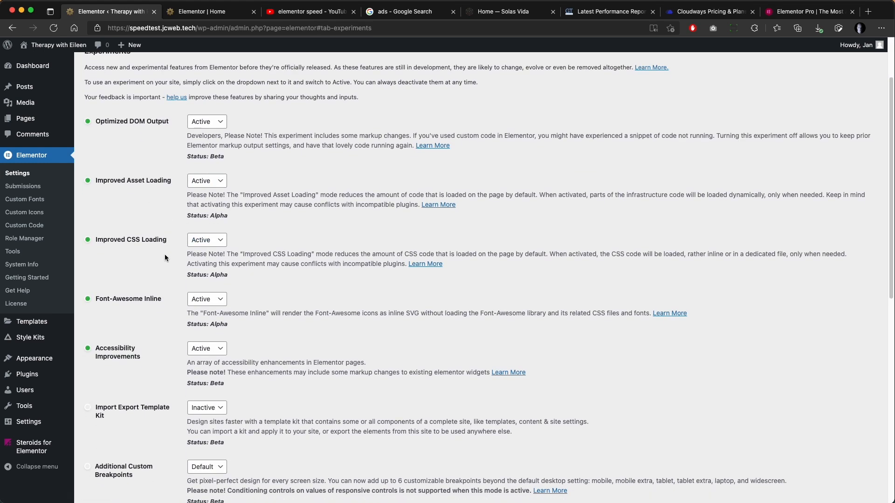
scroll("down", 3)
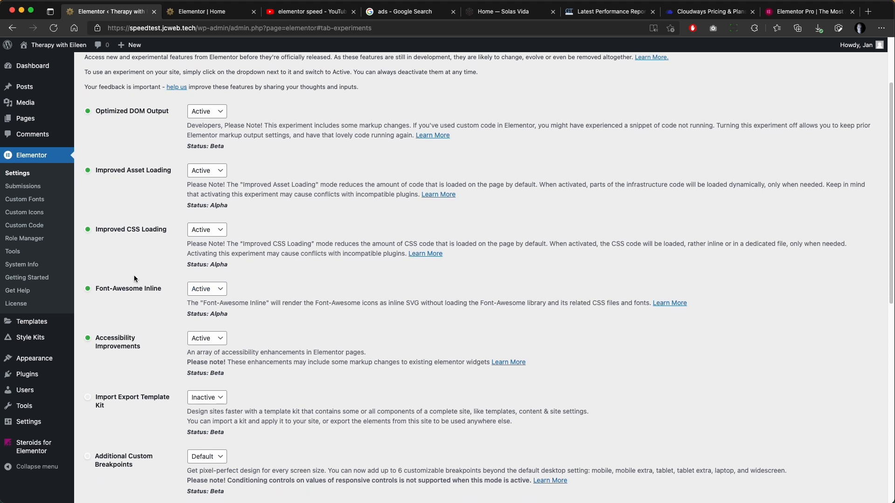
scroll("down", 3)
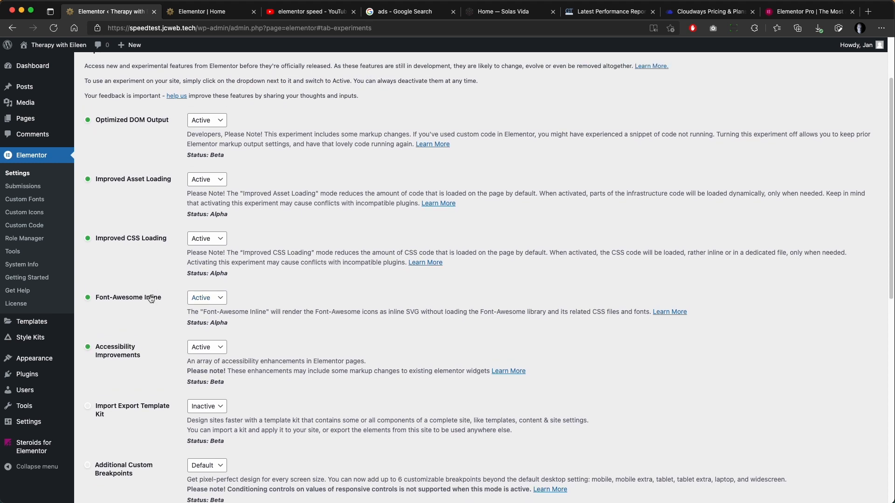
double_click(128, 297)
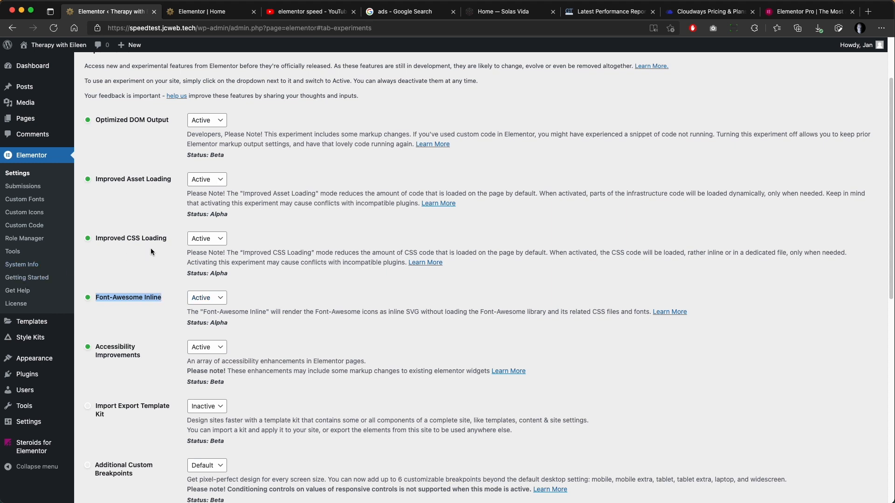
mouse_move(204, 189)
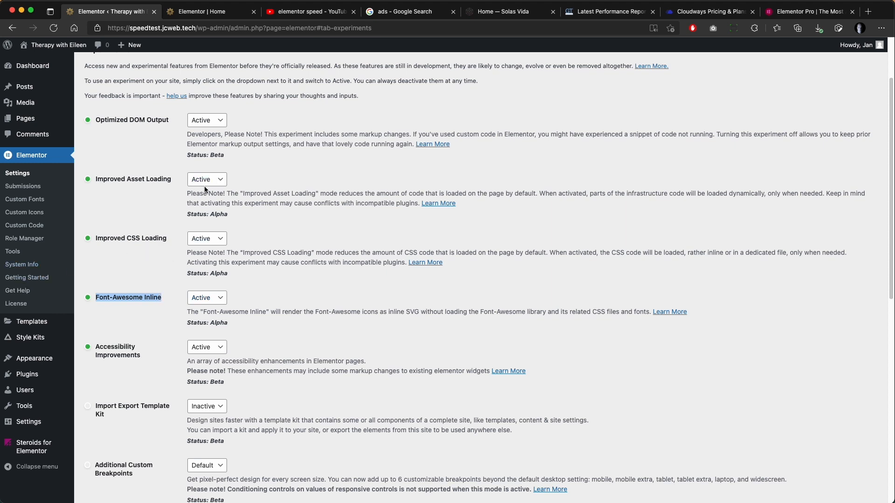
- Keep Improved Asset Loading set to Active and move to the Advanced settings
left_click(206, 179)
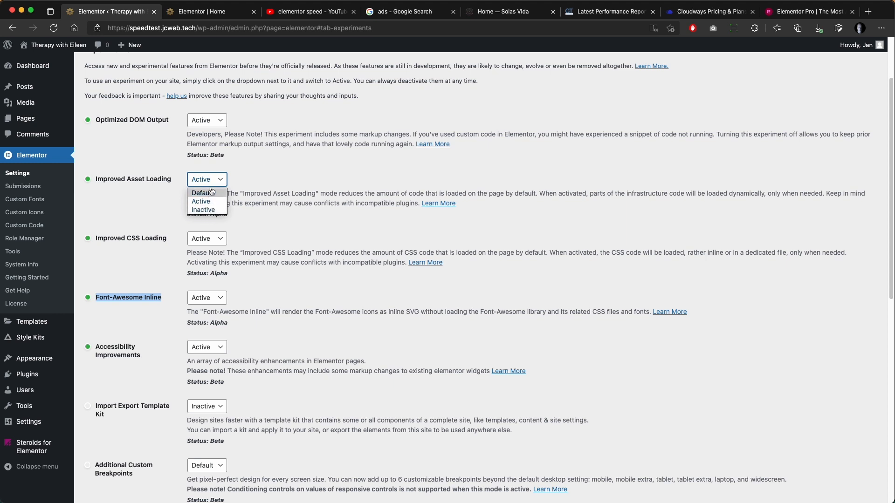
left_click(107, 226)
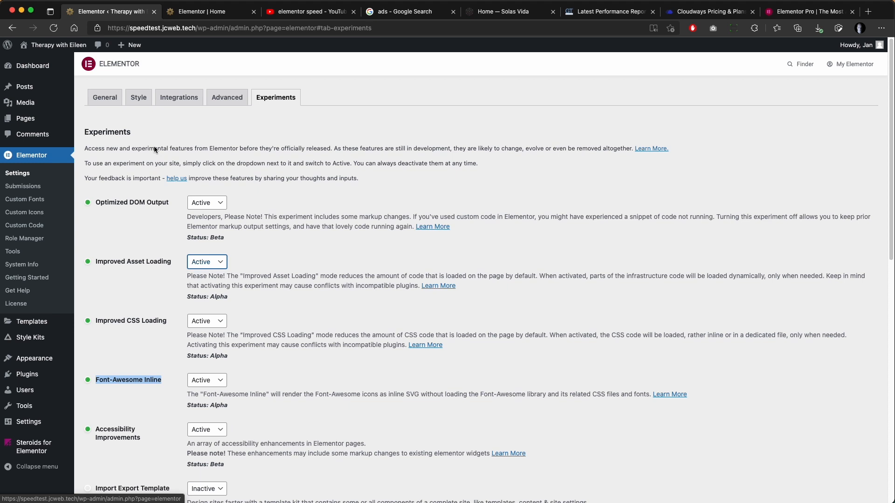
left_click(227, 97)
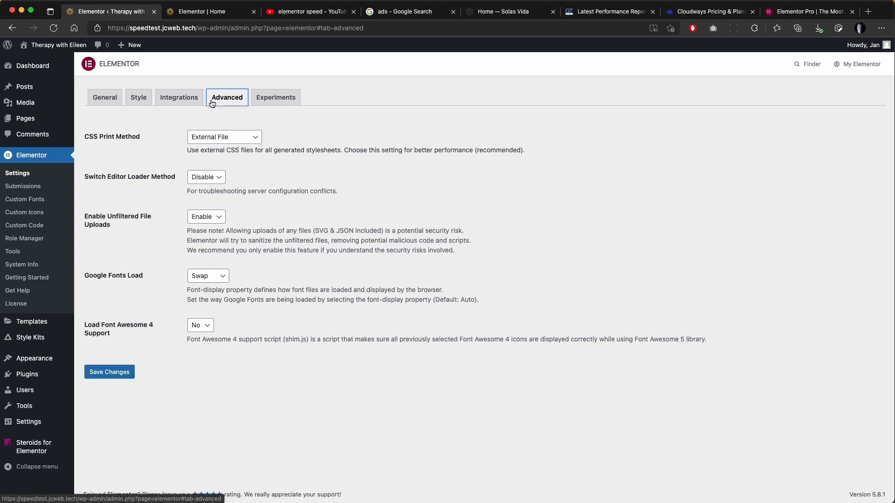
left_click(207, 276)
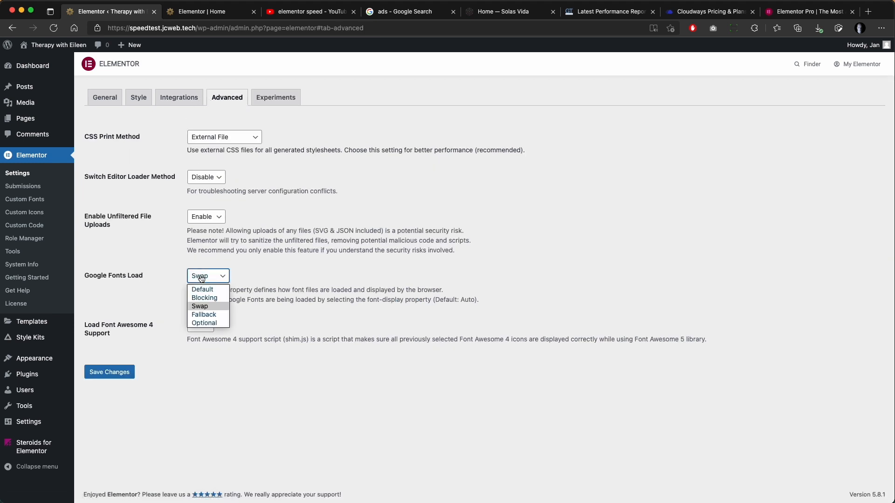
left_click(200, 306)
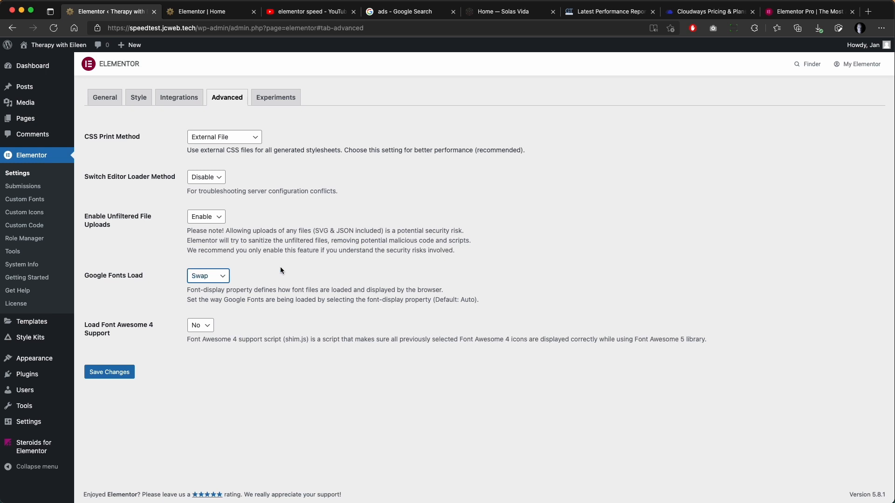
mouse_move(327, 286)
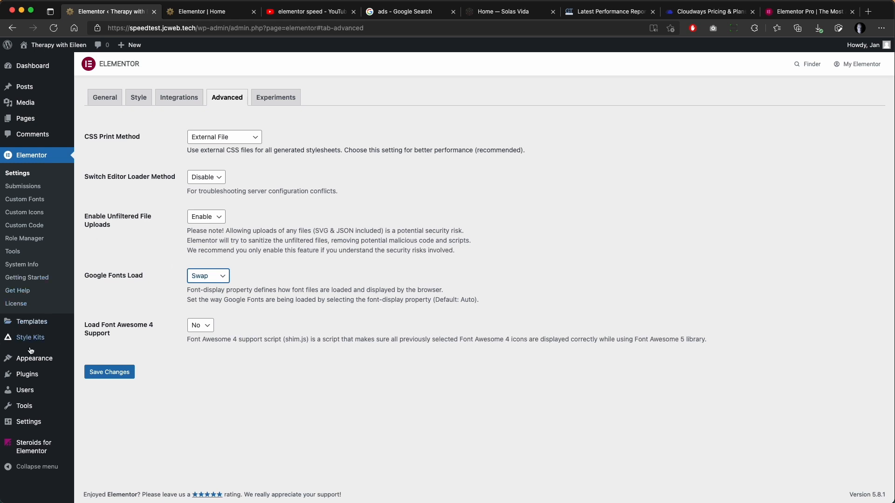
left_click(33, 447)
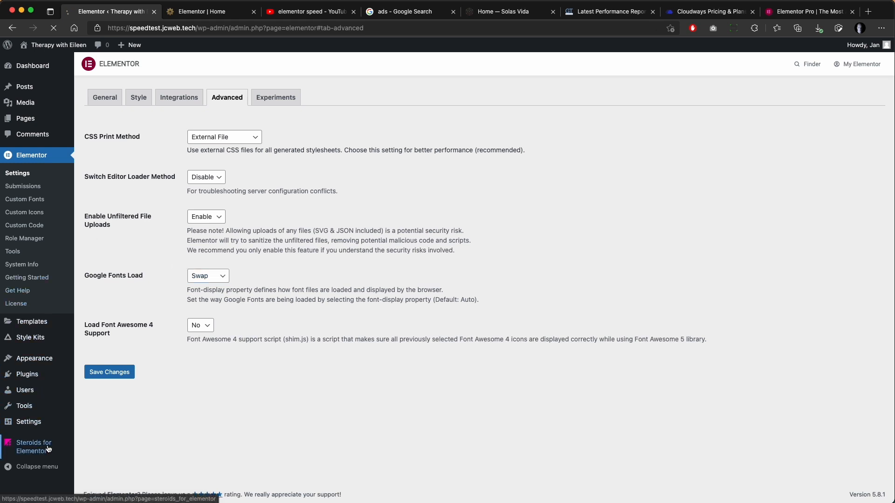
left_click(34, 446)
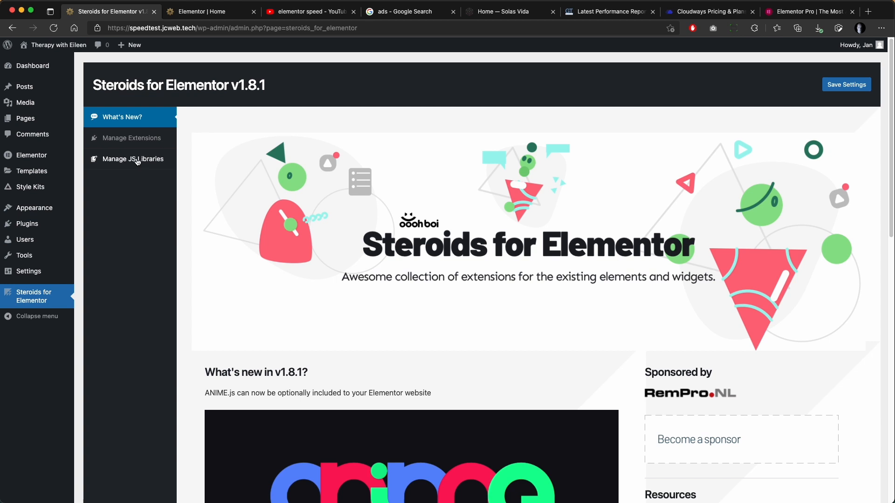
left_click(133, 138)
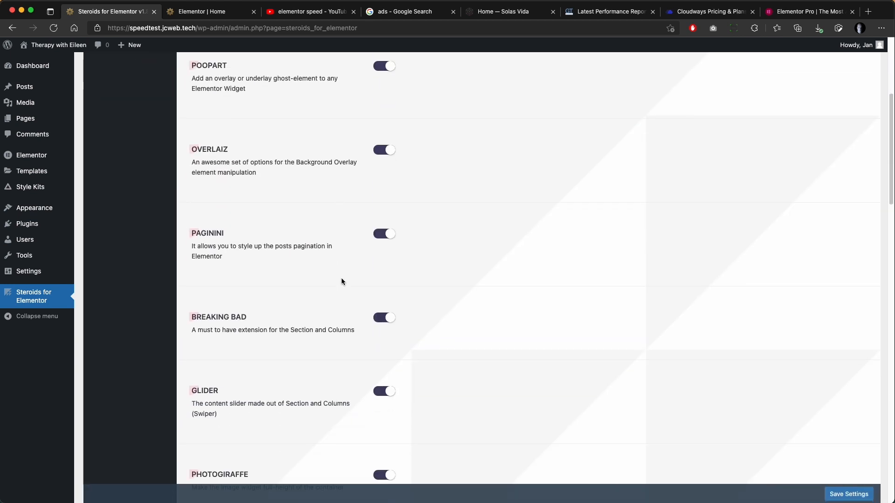
scroll("down", 3)
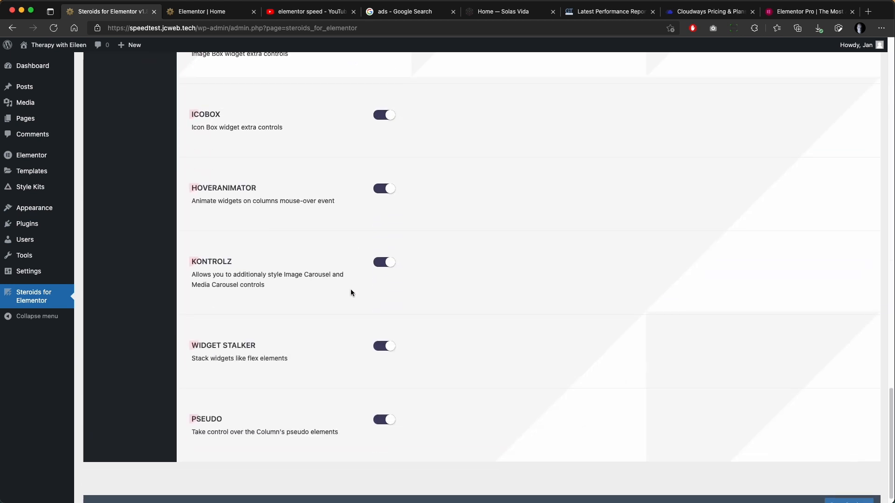
scroll("down", 3)
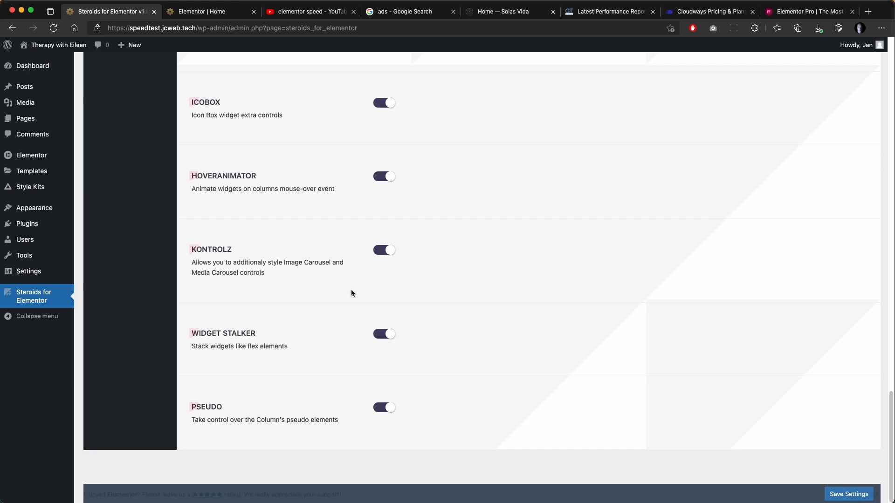
scroll("up", 3)
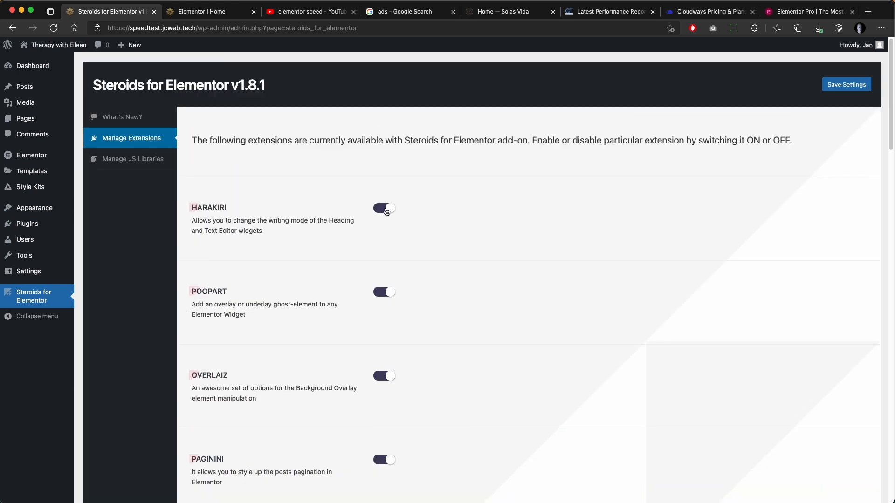
left_click(384, 208)
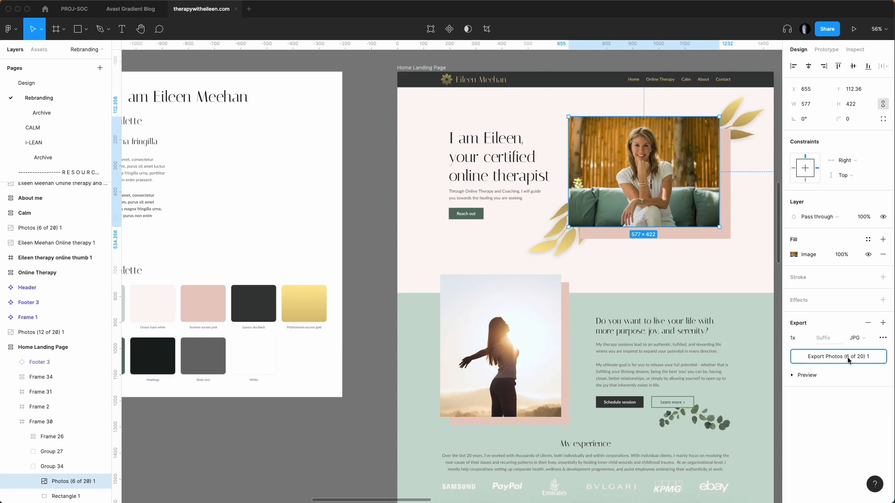
- Export the hero portrait photo as a JPG into Downloads and switch to Optimizilla
left_click(837, 356)
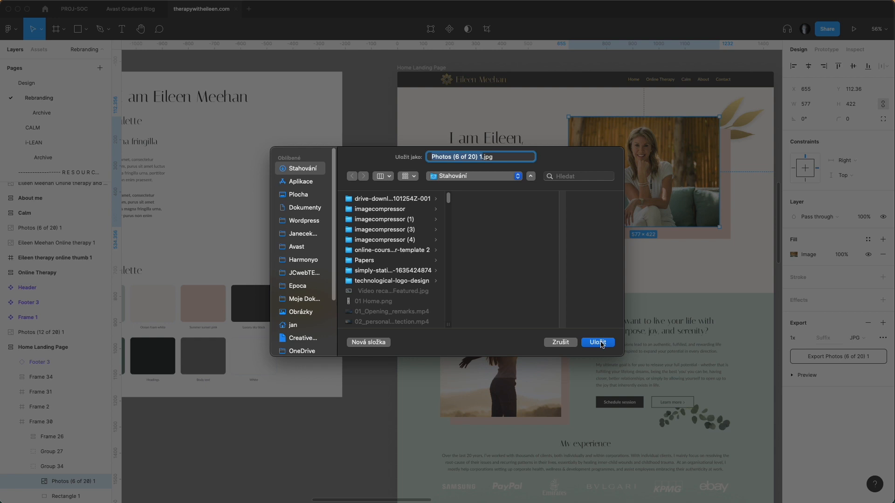
left_click(598, 343)
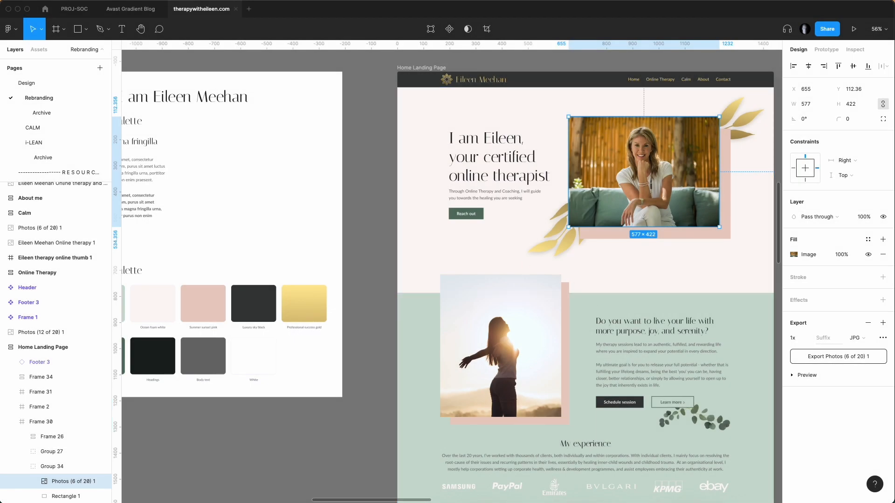
left_click(816, 11)
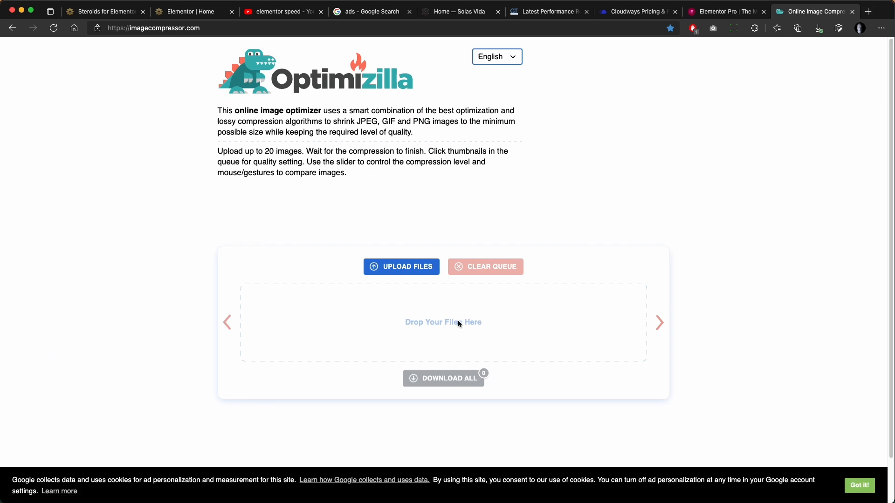
- Upload Photos (6 of 20) 1.jpg, compress it from 253 KB to 41 KB and compare with the original
left_click(401, 267)
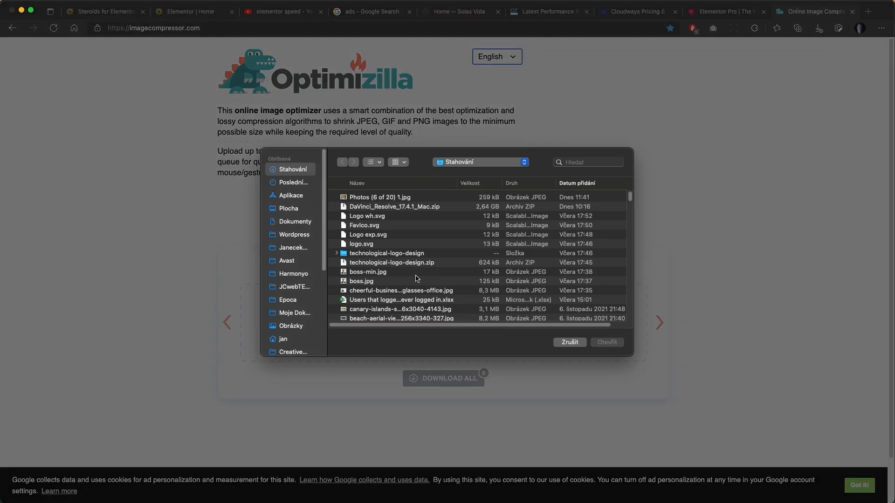
left_click(379, 197)
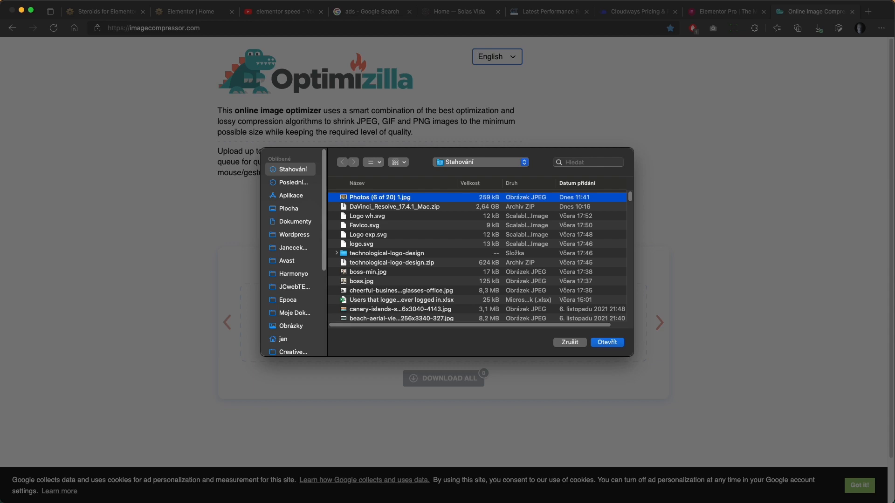
left_click(607, 342)
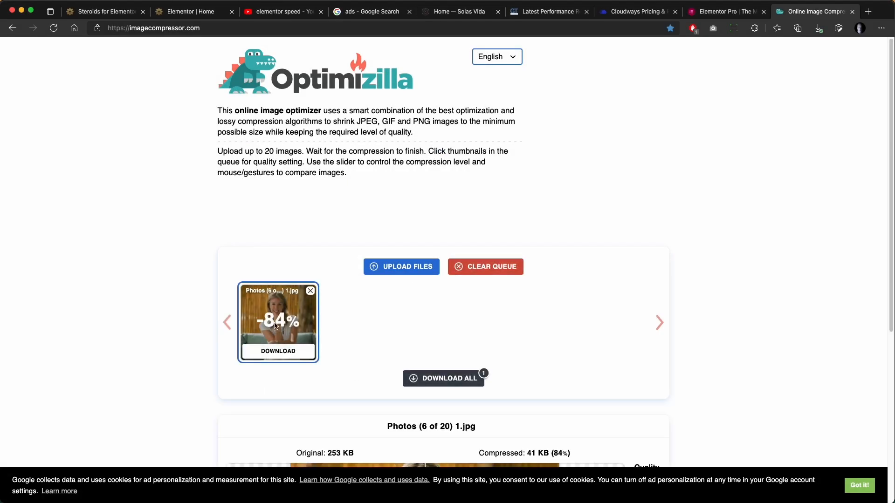
scroll("down", 3)
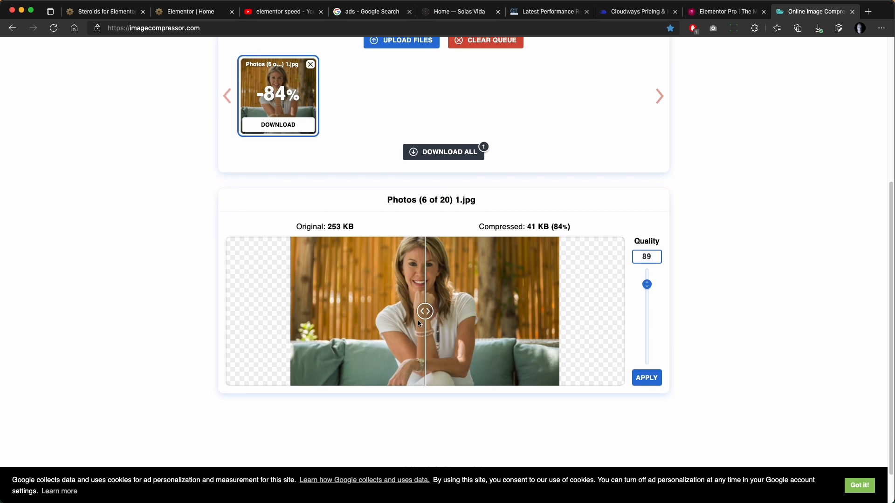
left_click_drag(425, 311, 364, 311)
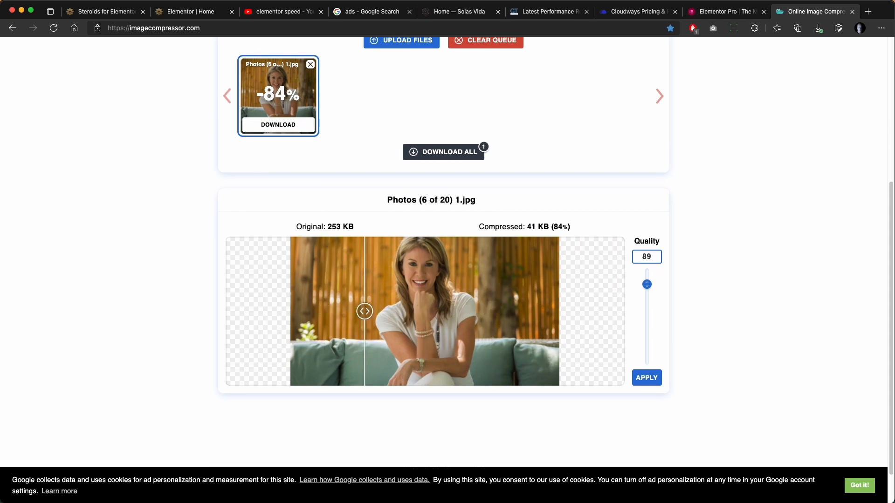
left_click(159, 11)
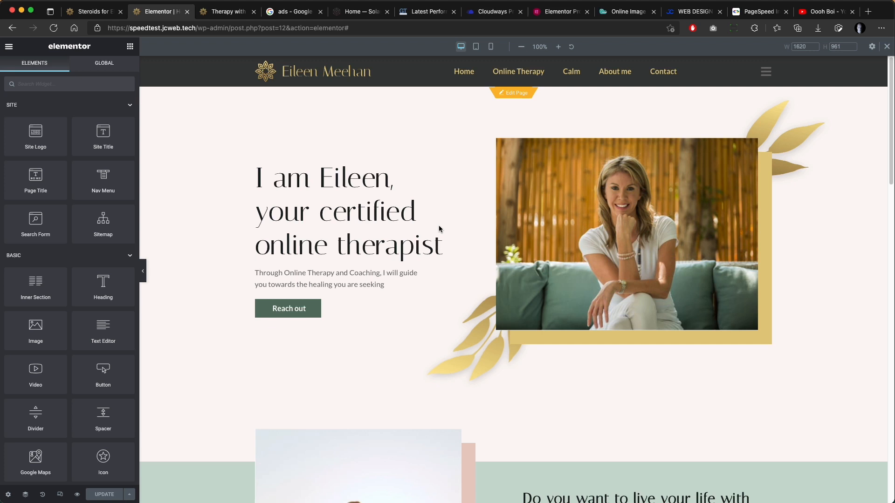
mouse_move(516, 93)
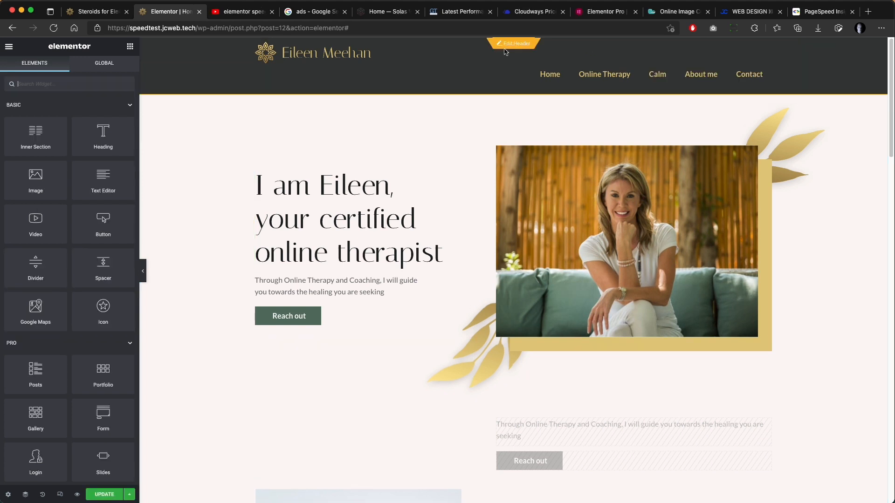
- Edit the Header template and select its column and navigation menu for one-row layout
left_click(513, 44)
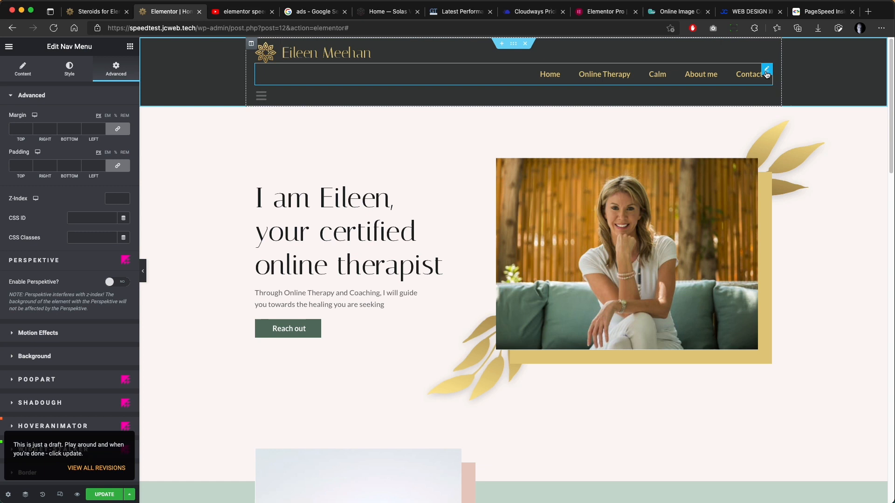
scroll("down", 3)
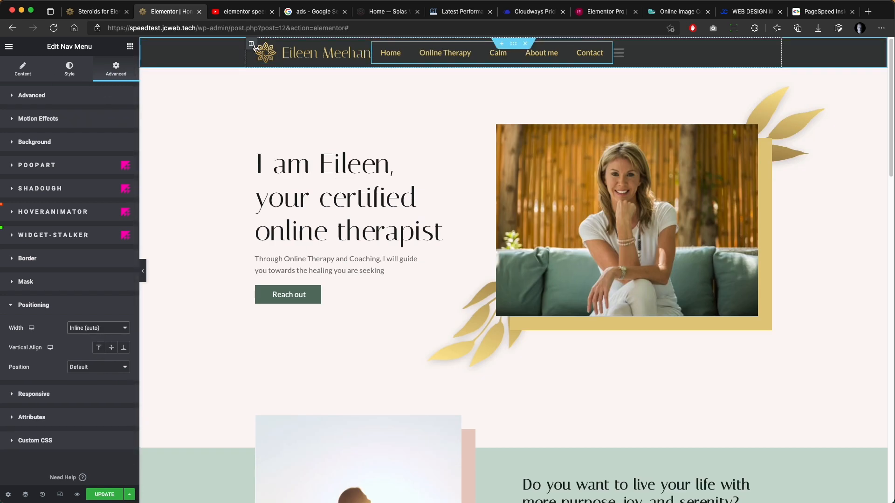
left_click(249, 44)
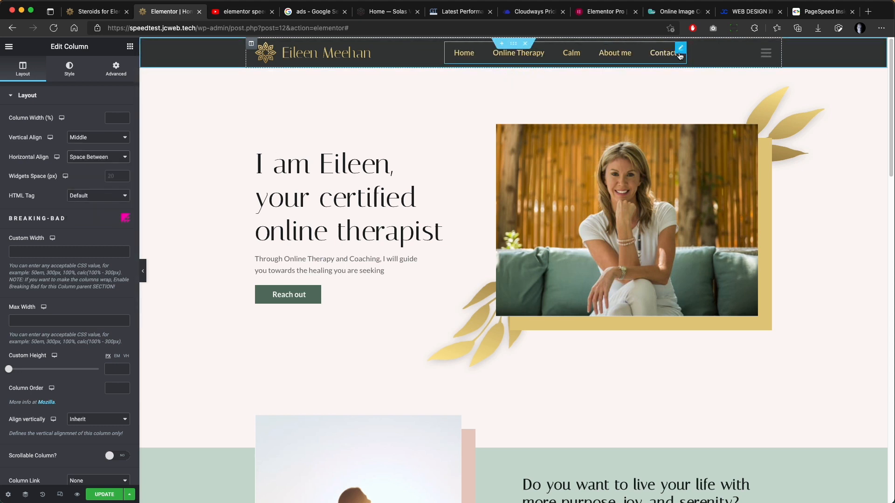
left_click(517, 53)
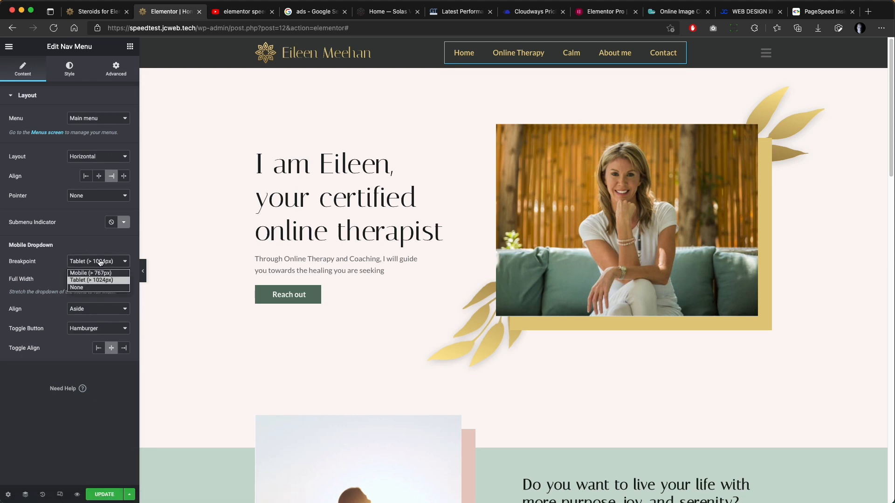
- Set the Nav Menu breakpoint to None, hide it on tablet/mobile, and give the hamburger icon a Popup link
left_click(77, 287)
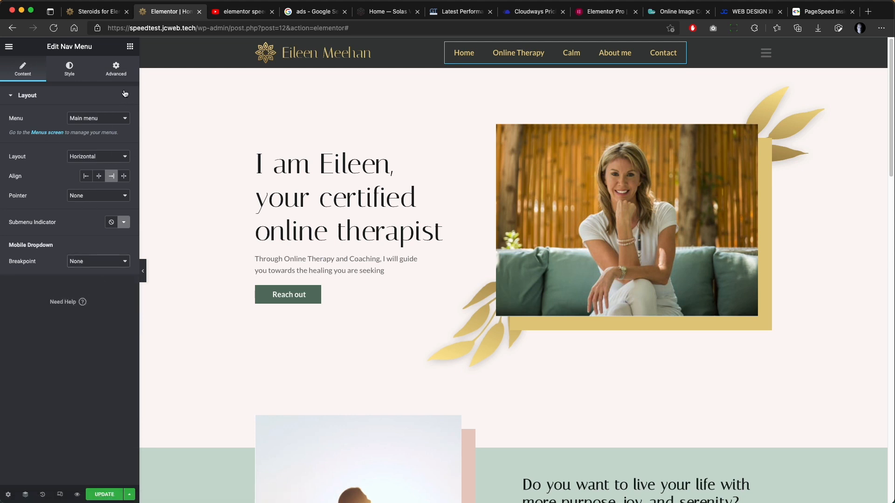
left_click(116, 68)
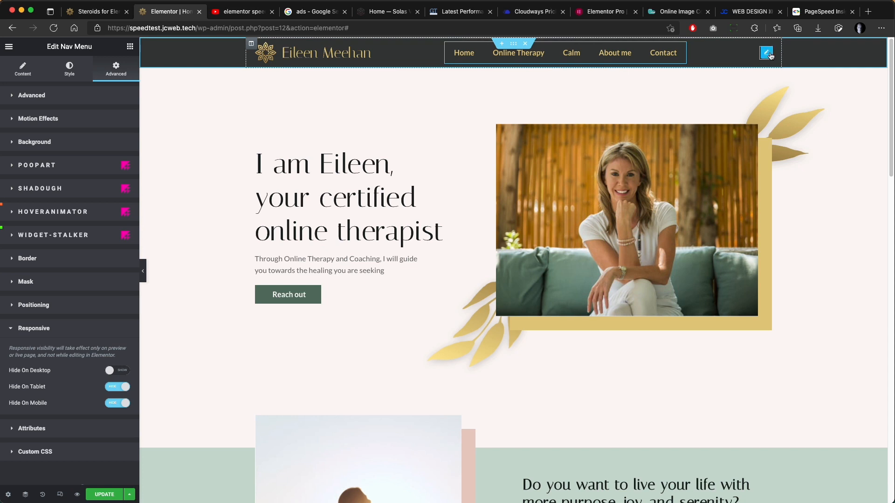
left_click(767, 52)
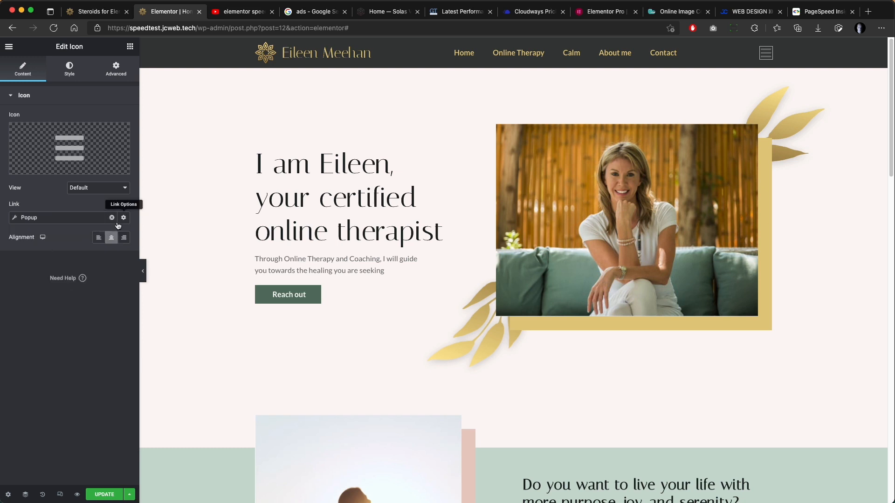
left_click(123, 217)
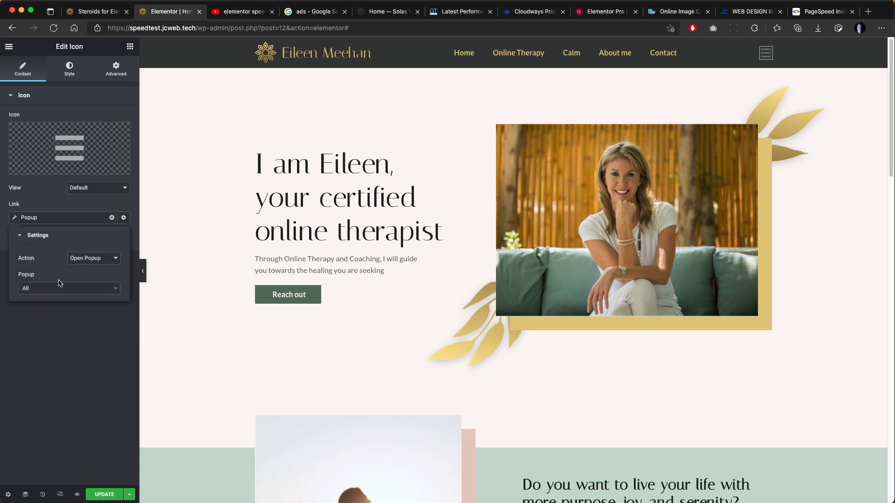
left_click(68, 288)
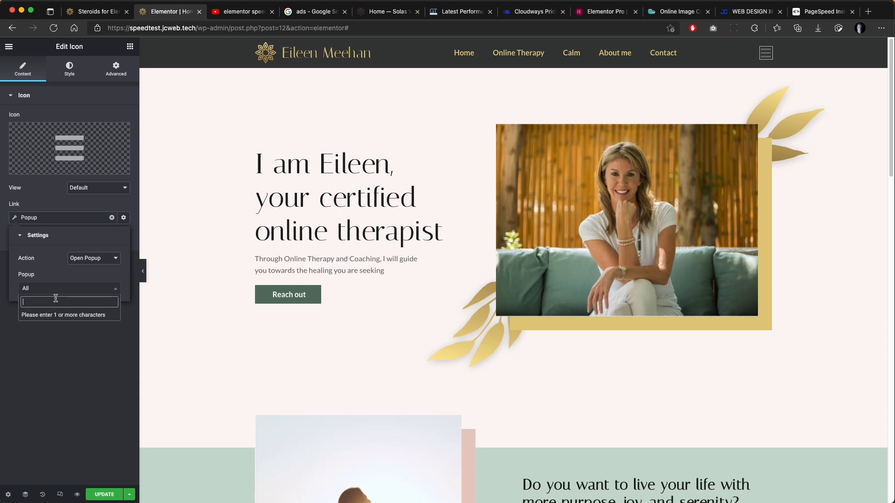
- Search the Popup field for 'men' and choose the Menu (Template) popup
type("men")
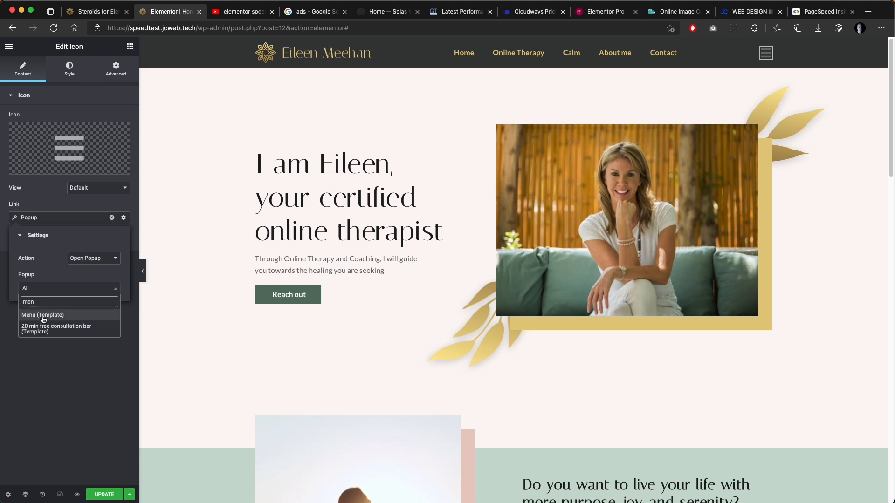
left_click(42, 315)
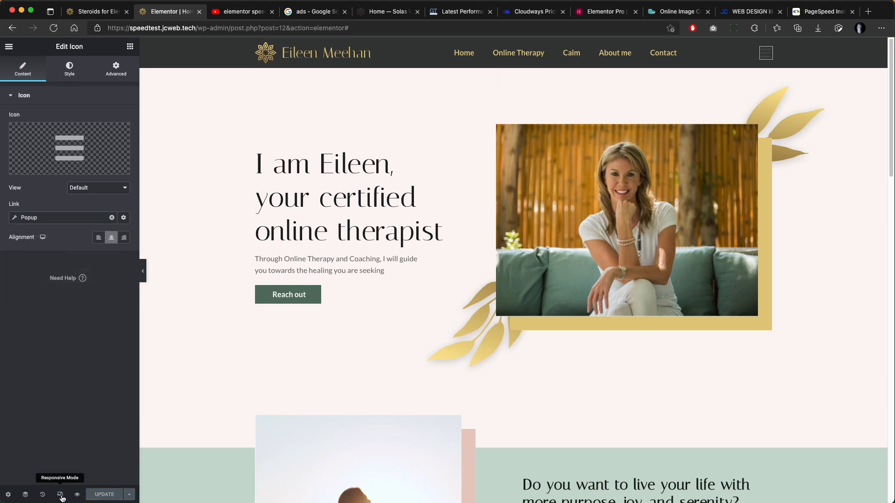
- Check in the phone-size preview that the hamburger opens and closes the Menu popup, then back to desktop
left_click(59, 494)
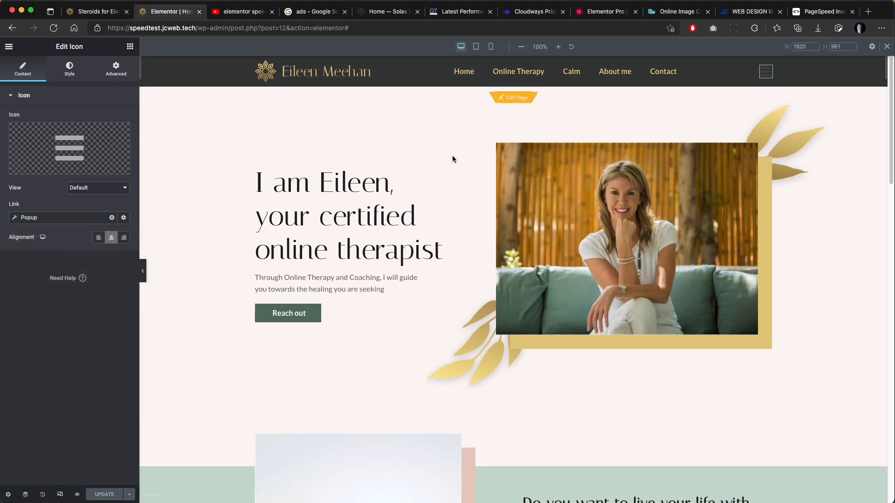
left_click(489, 47)
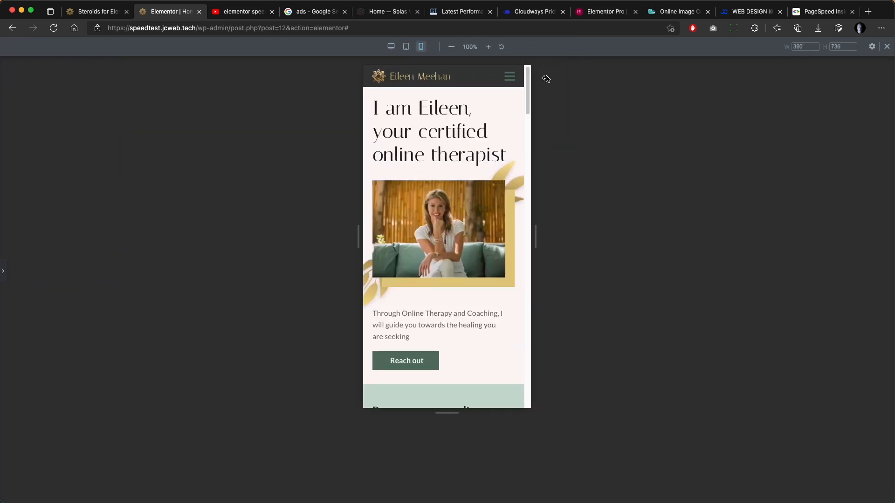
left_click(509, 76)
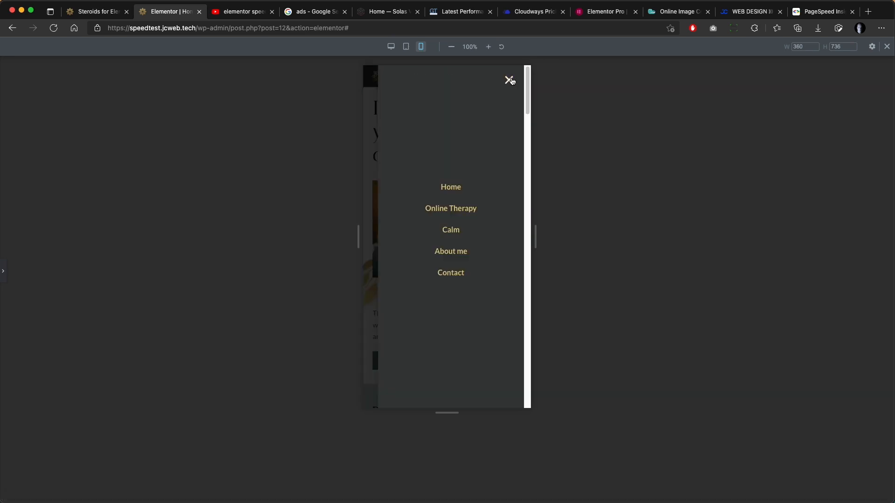
left_click(509, 78)
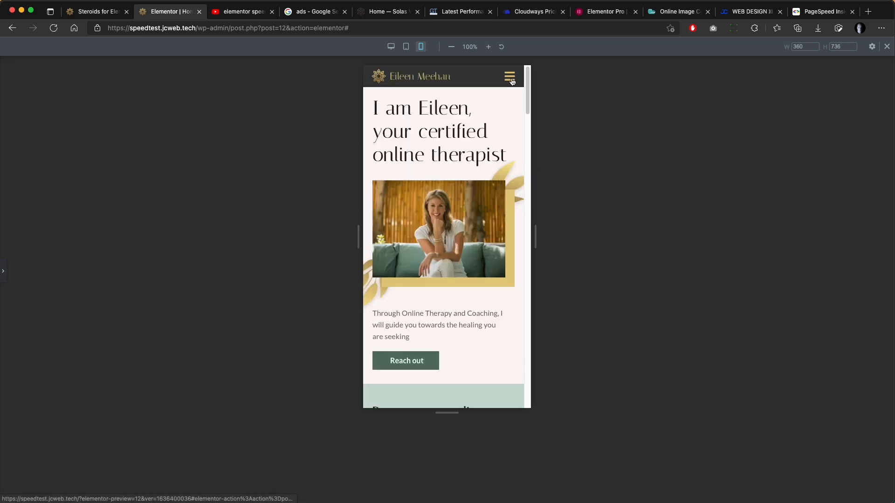
scroll("down", 3)
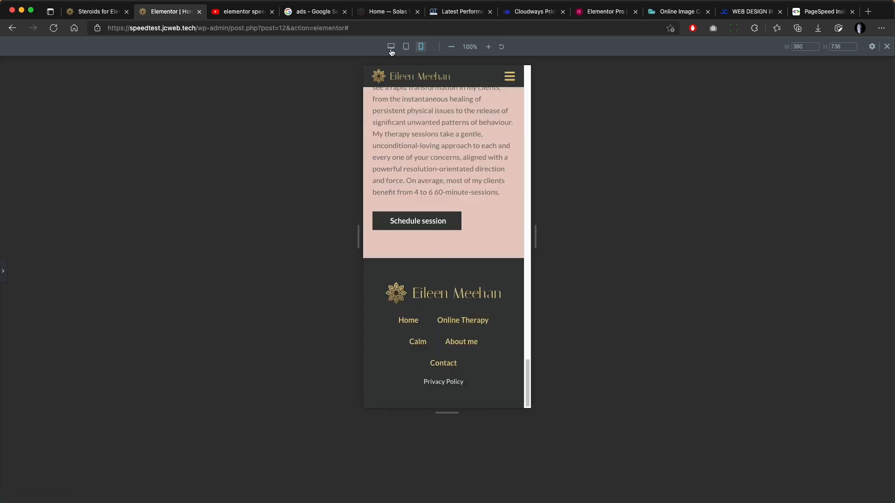
left_click(390, 47)
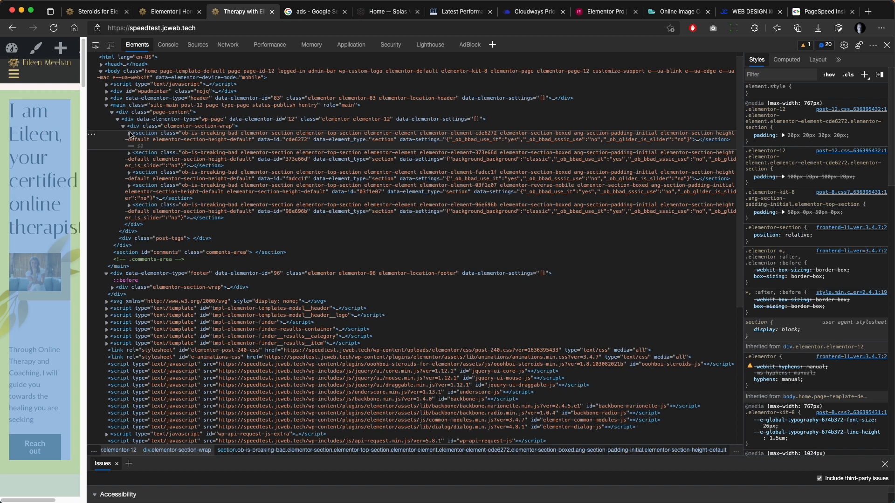
- Expand the first markup section, then show the homepage HTML request's headers in GTmetrix's waterfall (16.4 KB compressed)
left_click(128, 133)
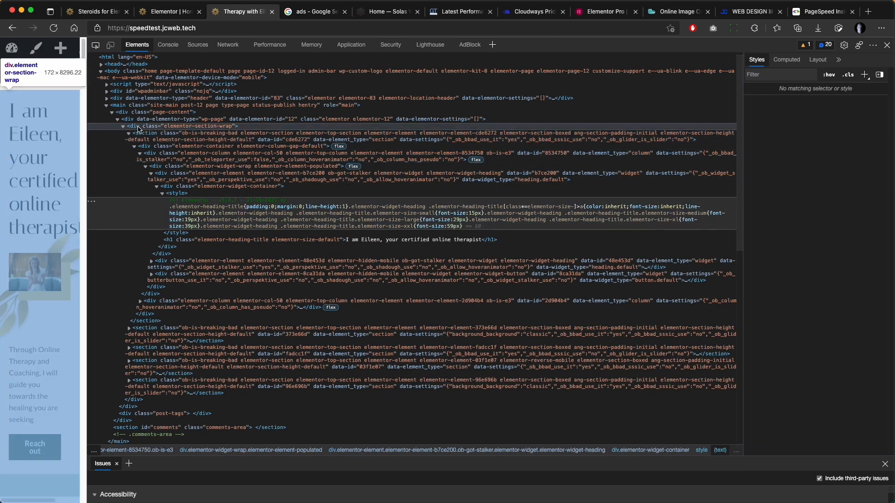
left_click(460, 11)
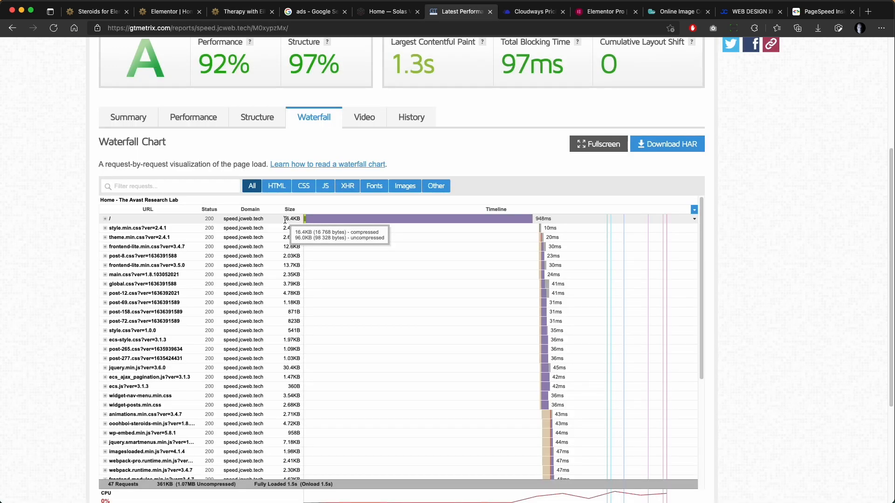
left_click(105, 218)
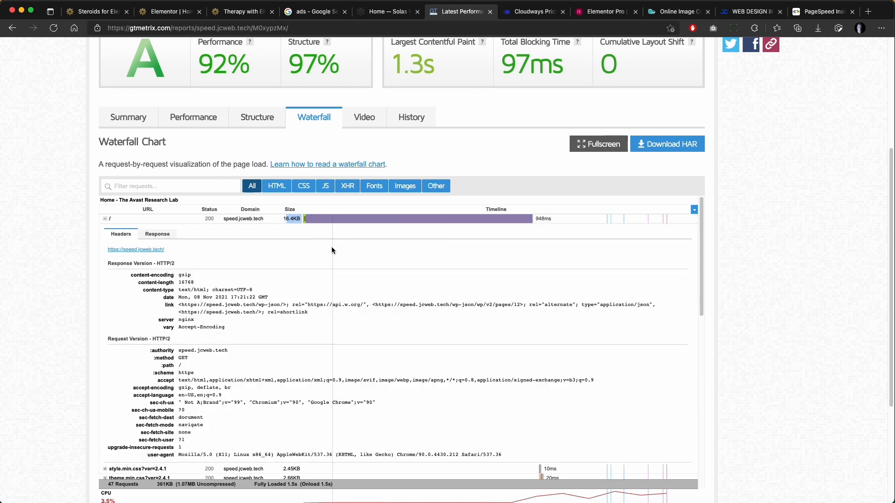
scroll("down", 3)
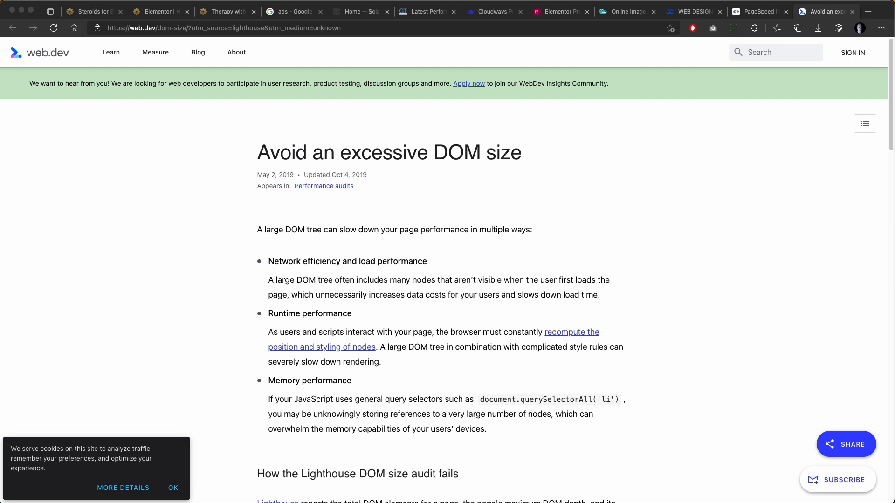
- Bring up web.dev's 'Avoid an excessive DOM size' article from the Lighthouse audit link
left_click(673, 10)
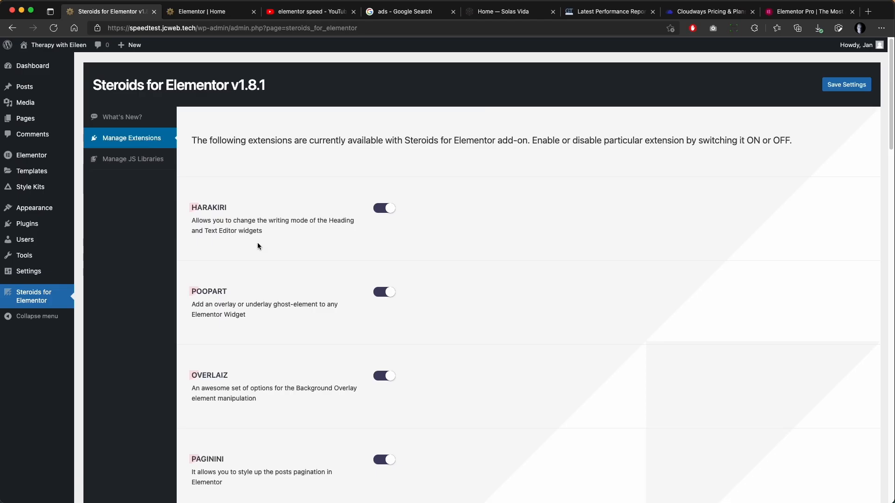
- Browse the Steroids extensions list and the Oooh Boi channel's Videos, then return to the Home page editor
scroll("down", 3)
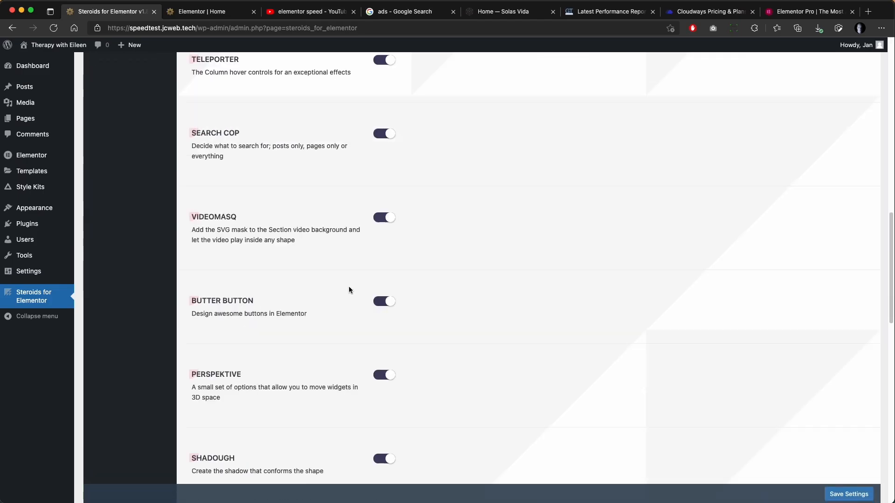
scroll("down", 3)
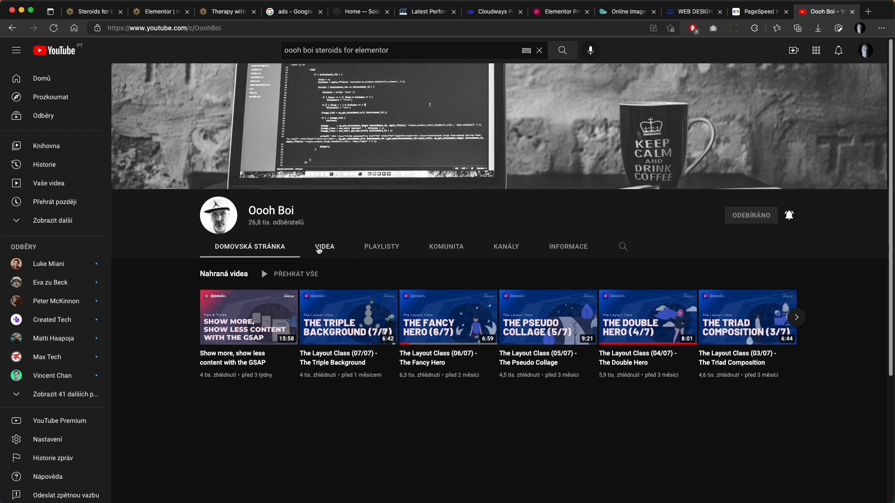
mouse_move(327, 254)
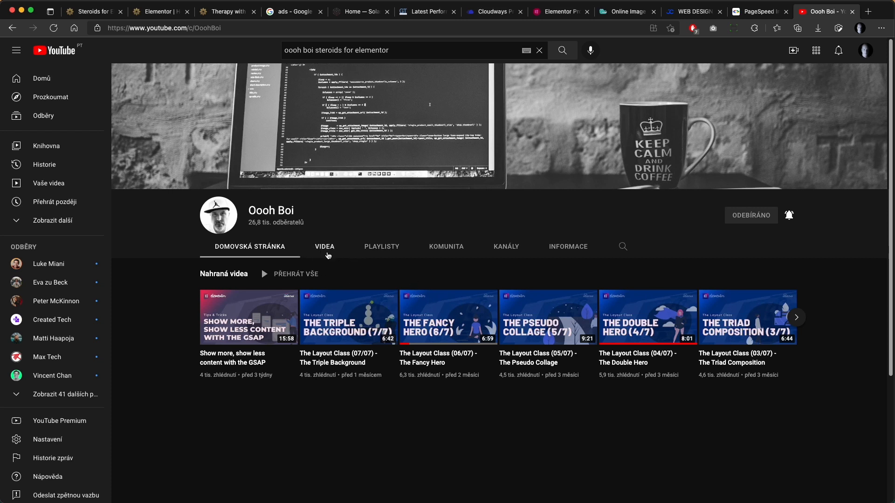
left_click(323, 246)
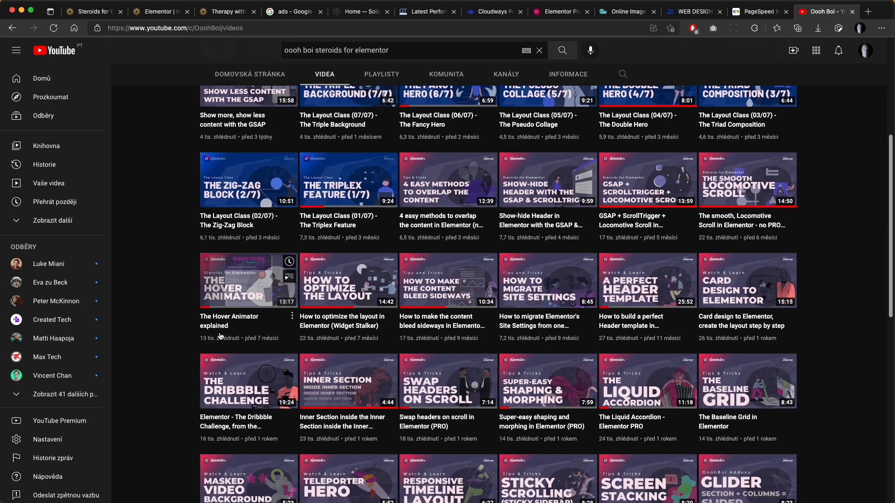
left_click(158, 11)
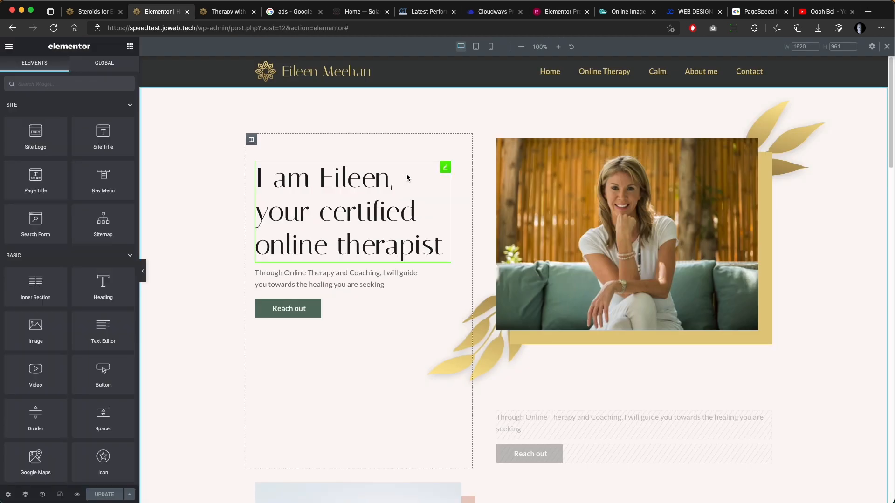
- Give the My experience column a Breaking-Bad Custom Width of 100%
scroll("down", 3)
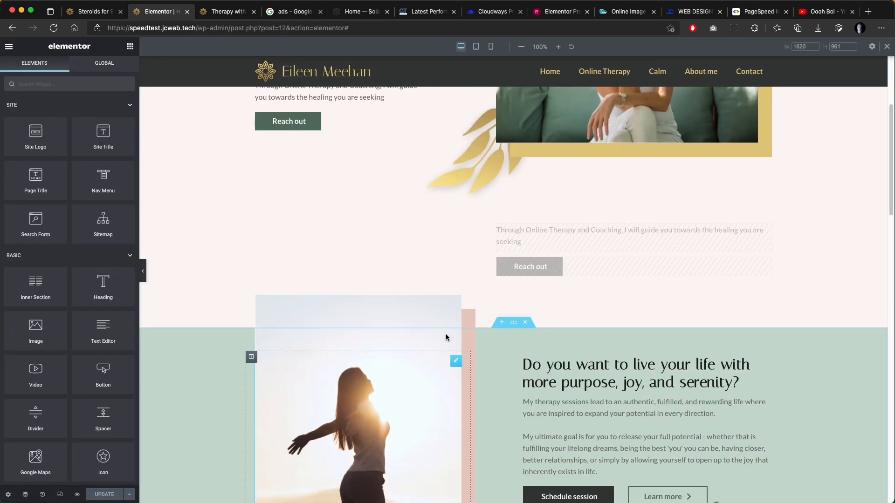
scroll("down", 3)
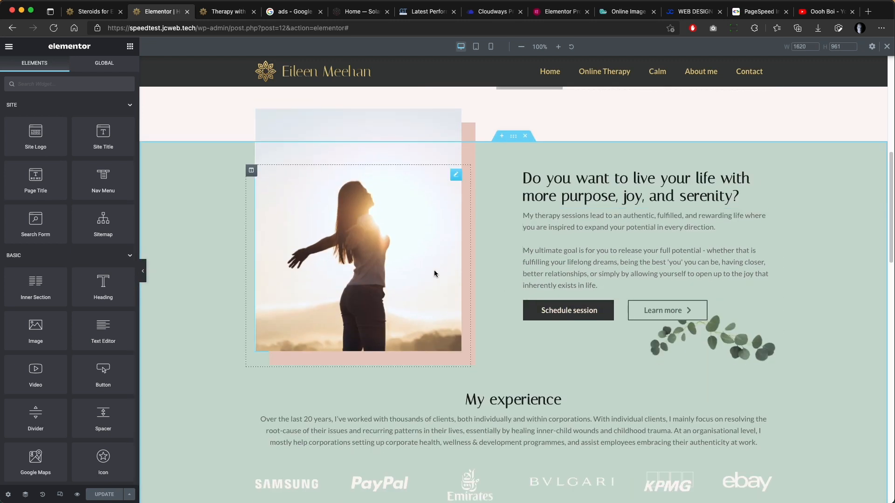
scroll("down", 3)
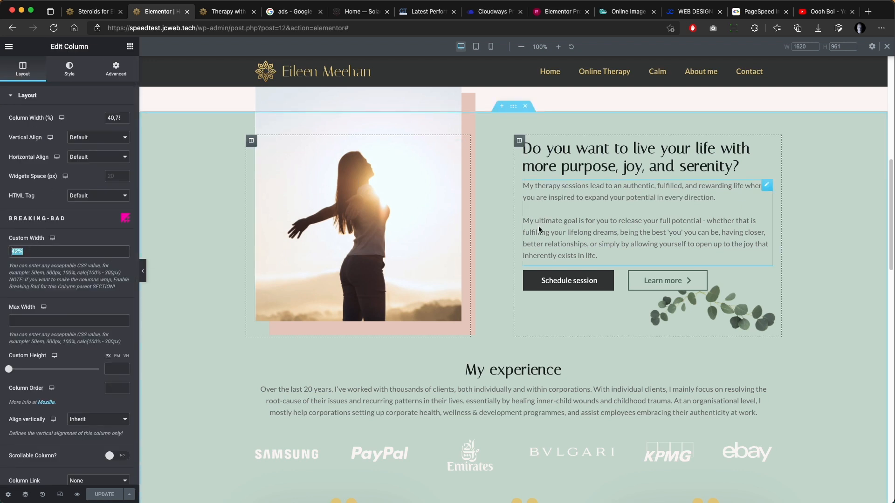
scroll("down", 3)
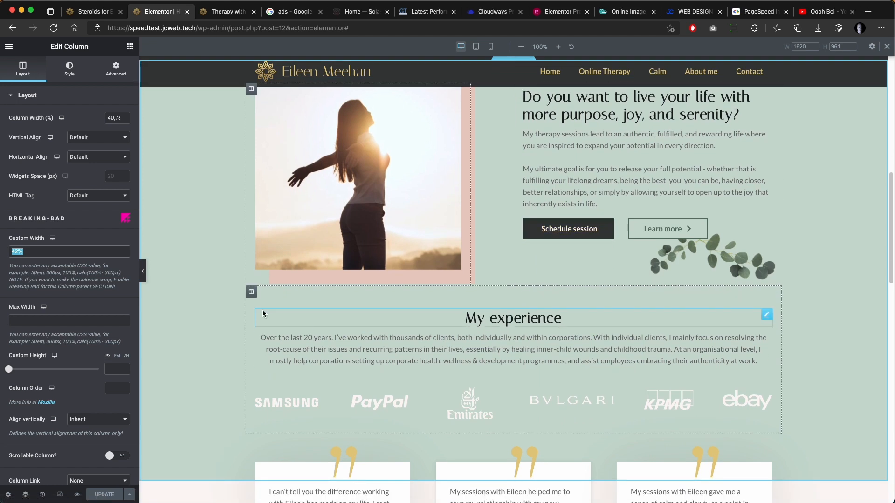
type("100%")
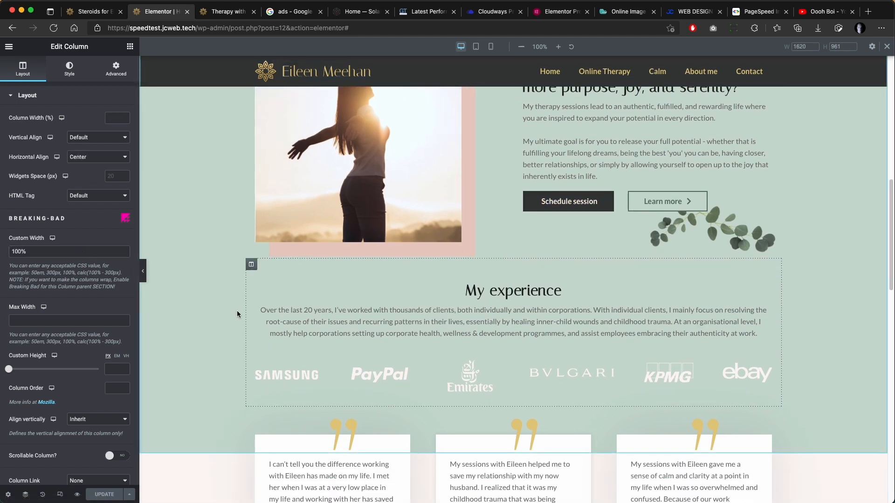
scroll("down", 3)
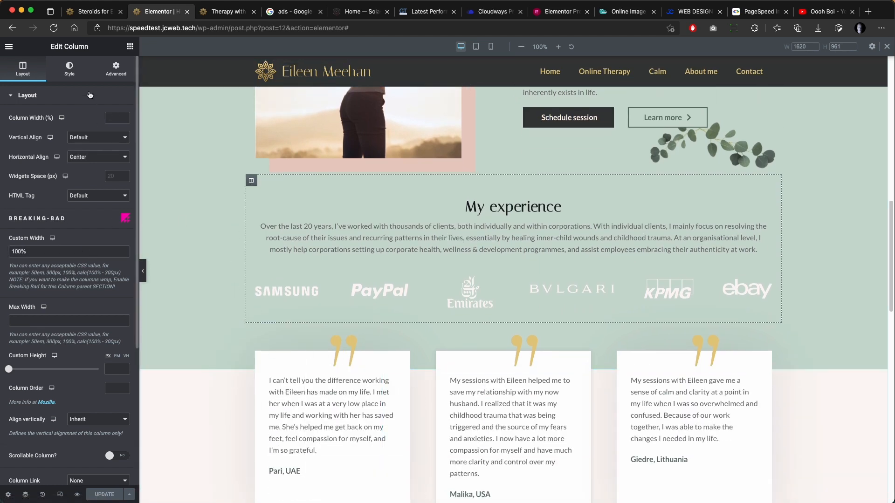
mouse_move(52, 238)
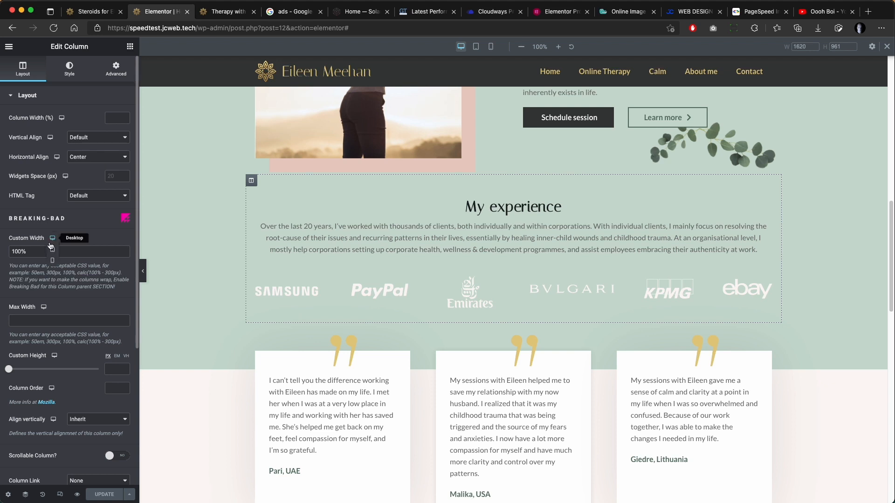
left_click(474, 47)
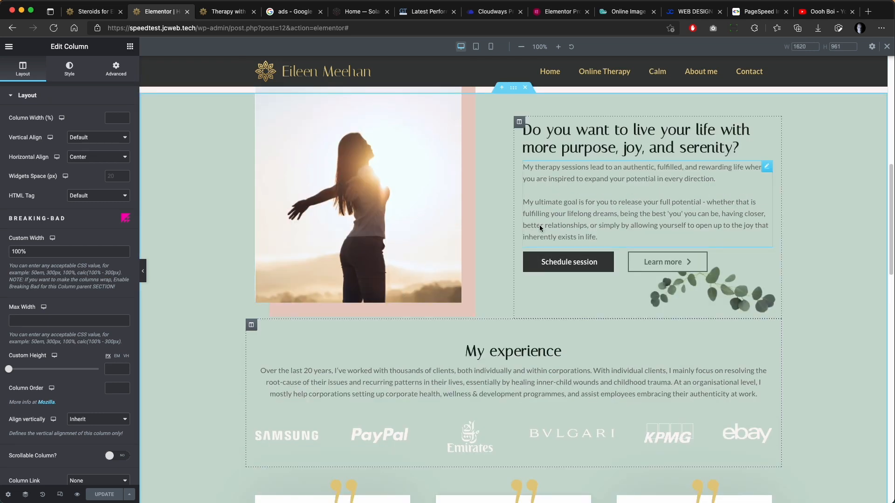
- Duplicate the My experience column so a copy sits below it
scroll("down", 3)
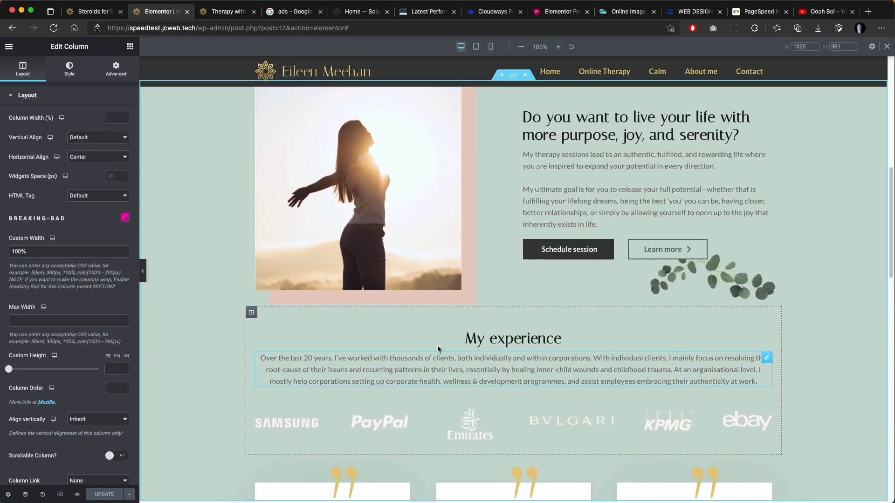
scroll("down", 3)
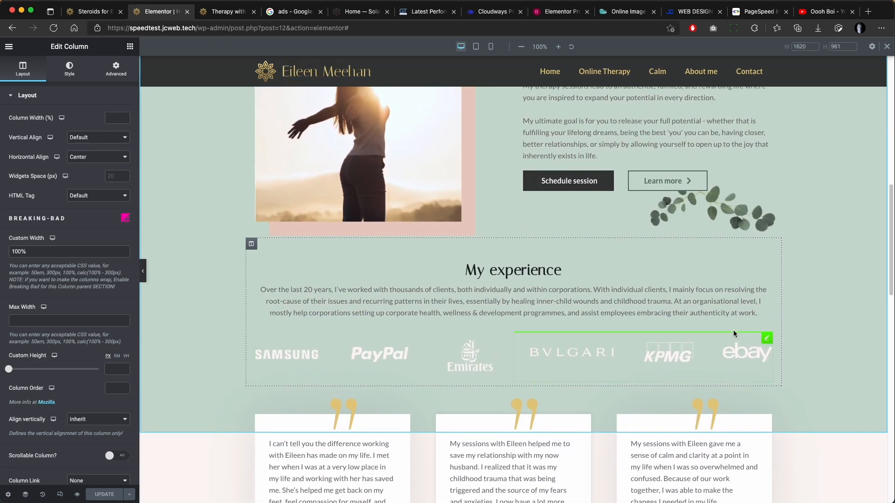
right_click(251, 244)
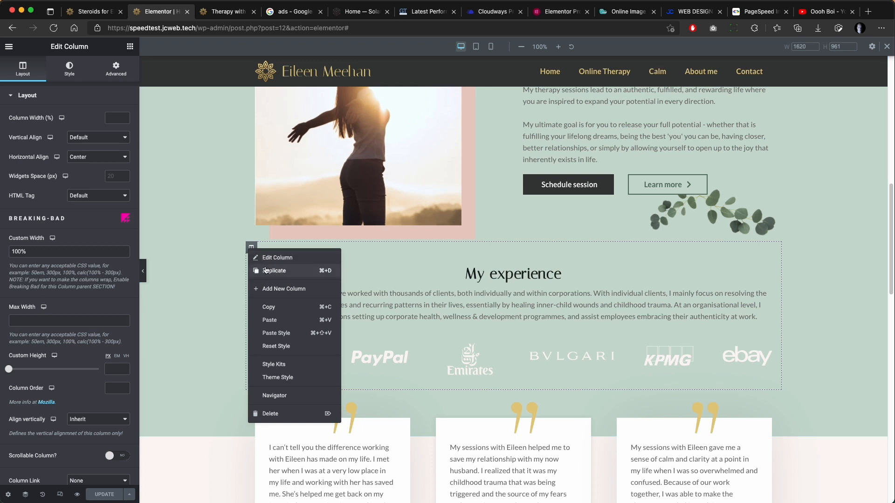
left_click(274, 270)
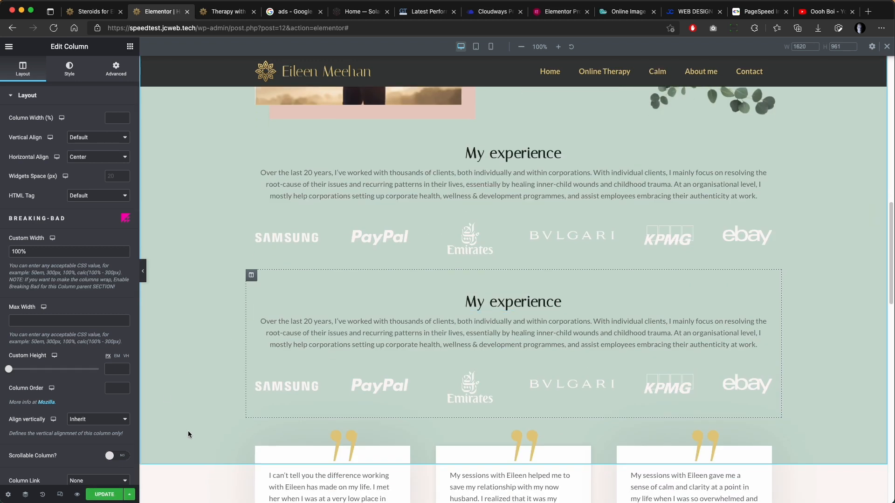
scroll("down", 3)
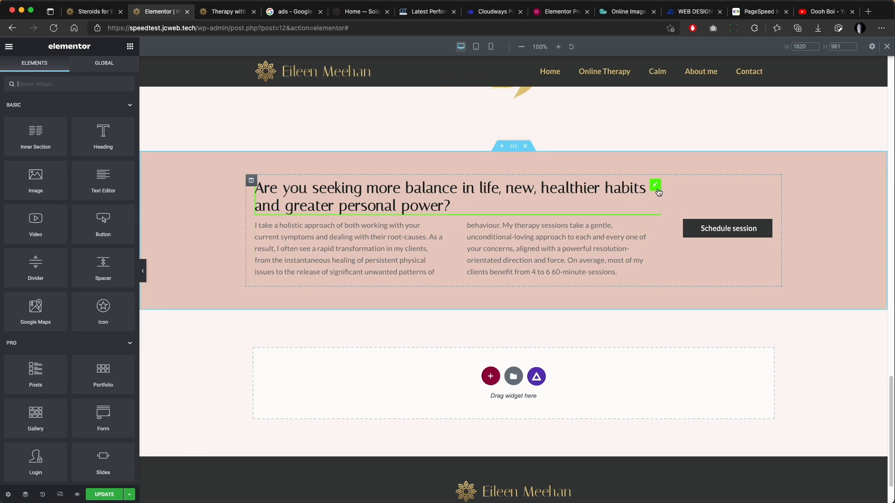
- Show the Schedule session button's Advanced Positioning width, then move to the tech site's Home page
left_click(656, 187)
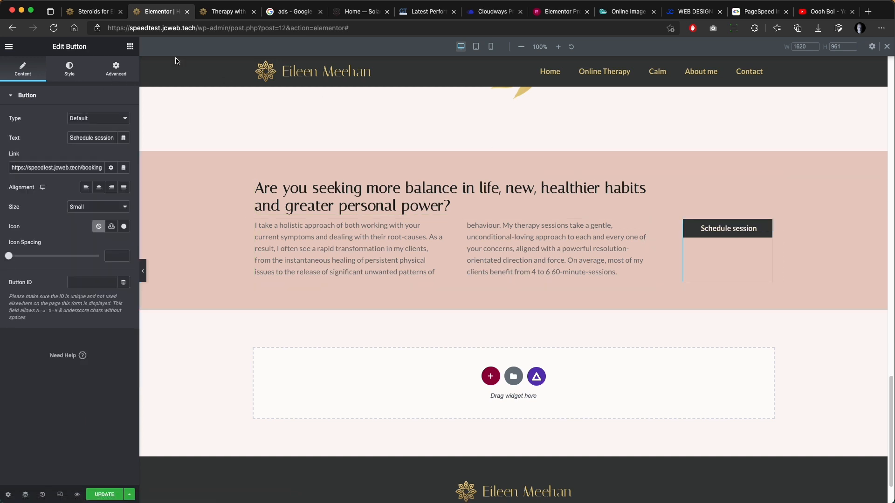
left_click(116, 67)
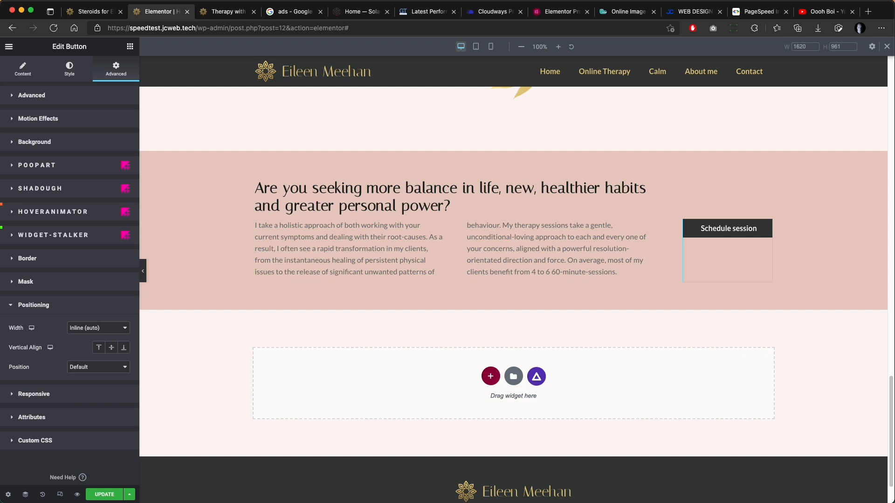
left_click(823, 11)
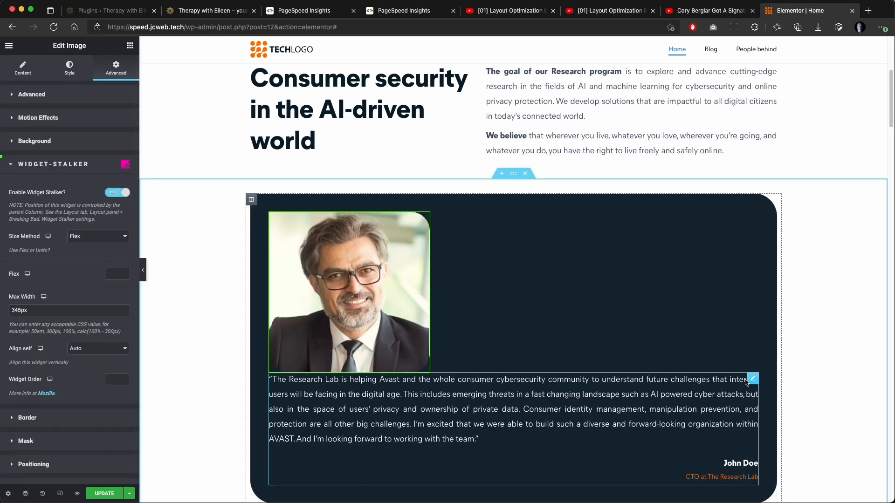
- Enable Widget Stalker on the Testimonial so the quote sits beside the portrait
left_click(118, 192)
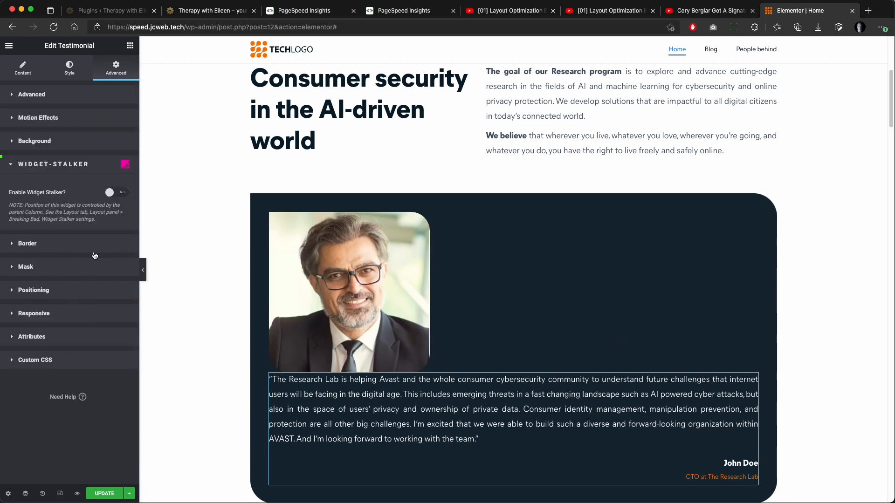
left_click(117, 192)
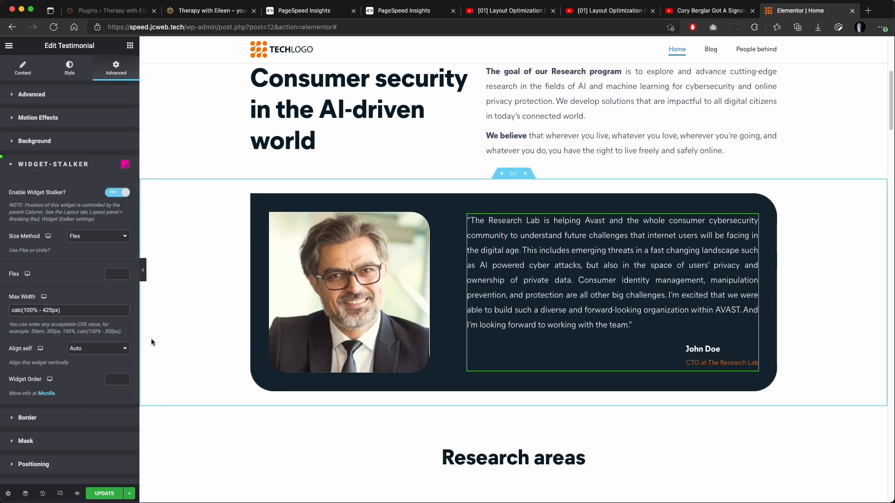
scroll("down", 3)
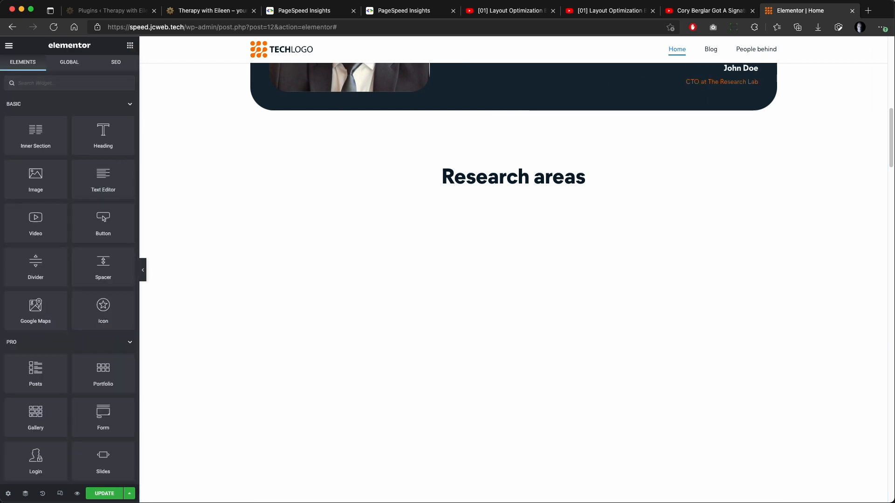
- Add an Image Box under Research areas with Widget Stalker at 28% max width and bring up its options
type("ima")
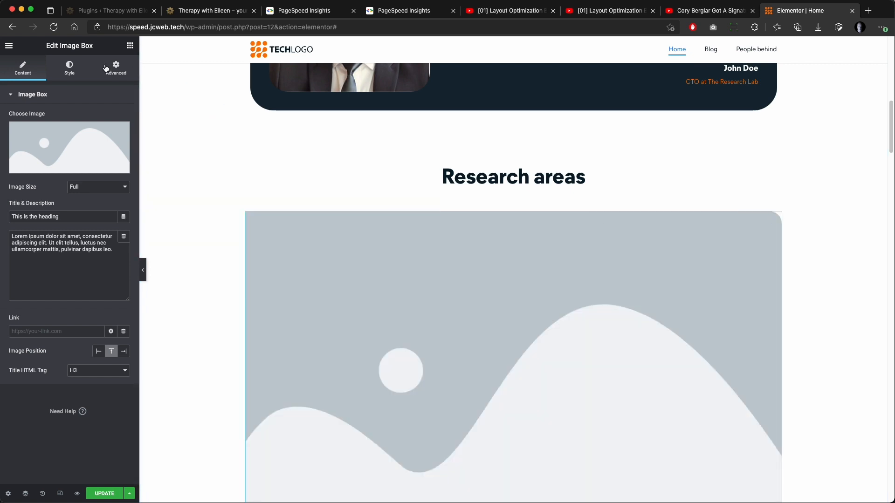
left_click(115, 67)
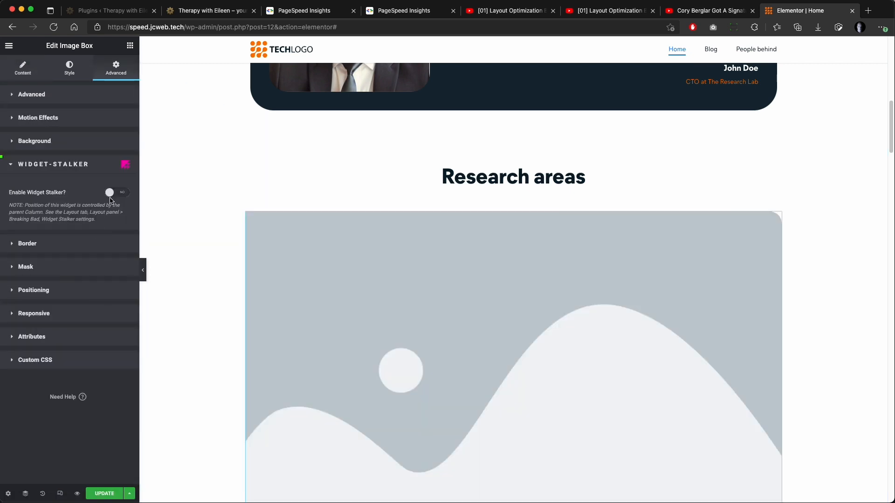
left_click(117, 192)
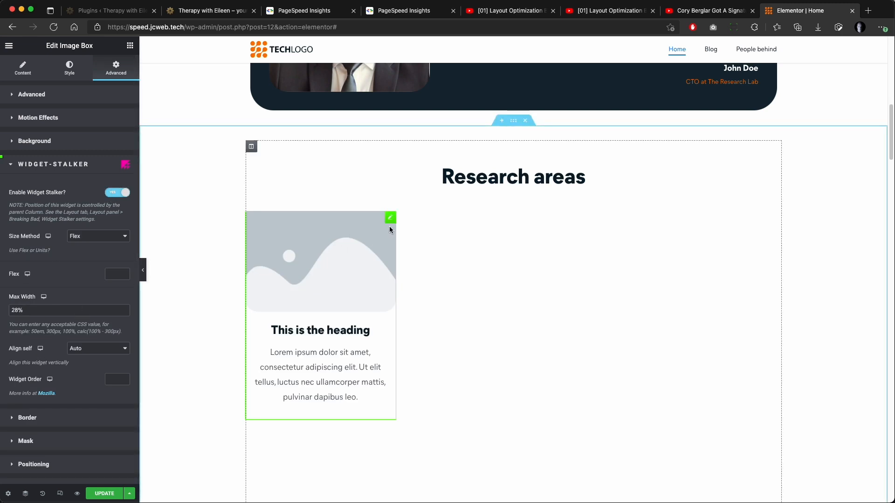
right_click(389, 230)
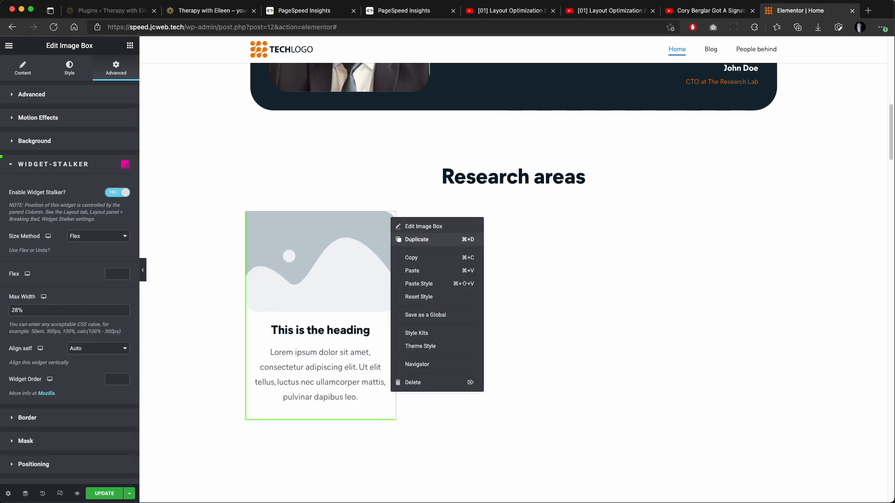